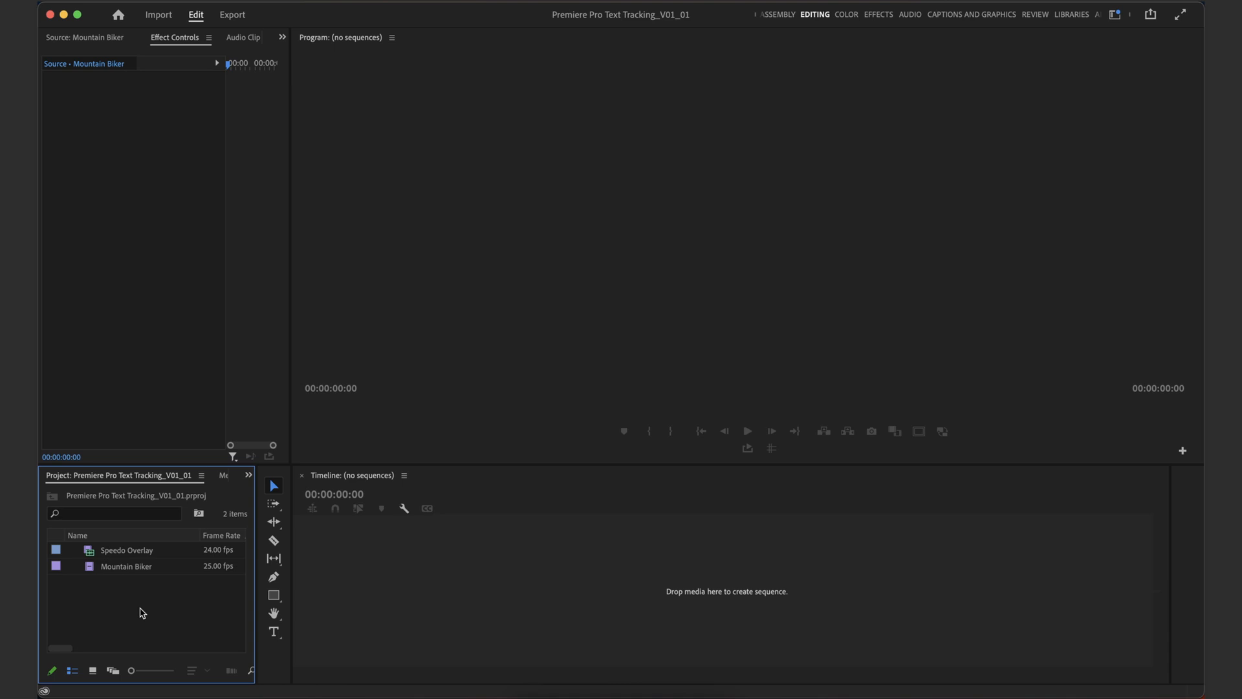
mouse_move(116, 615)
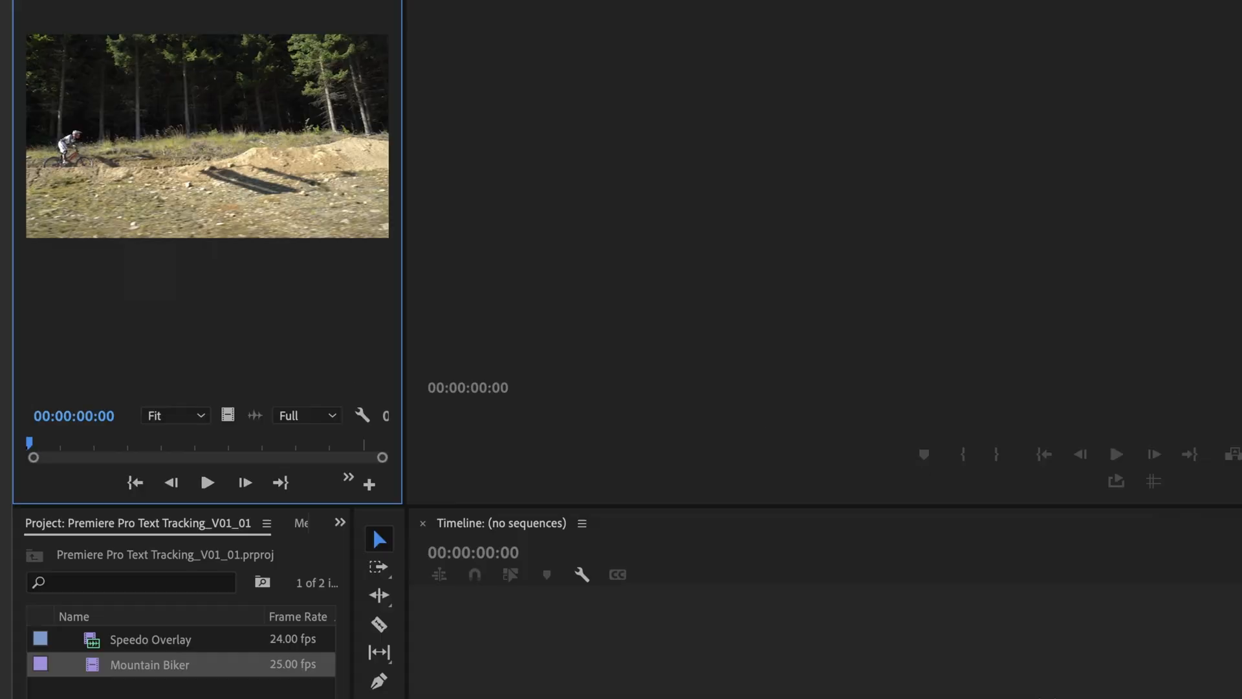
Scrub through the Mountain Biker footage to see the rider crossing the dirt track
drag(30, 441, 141, 444)
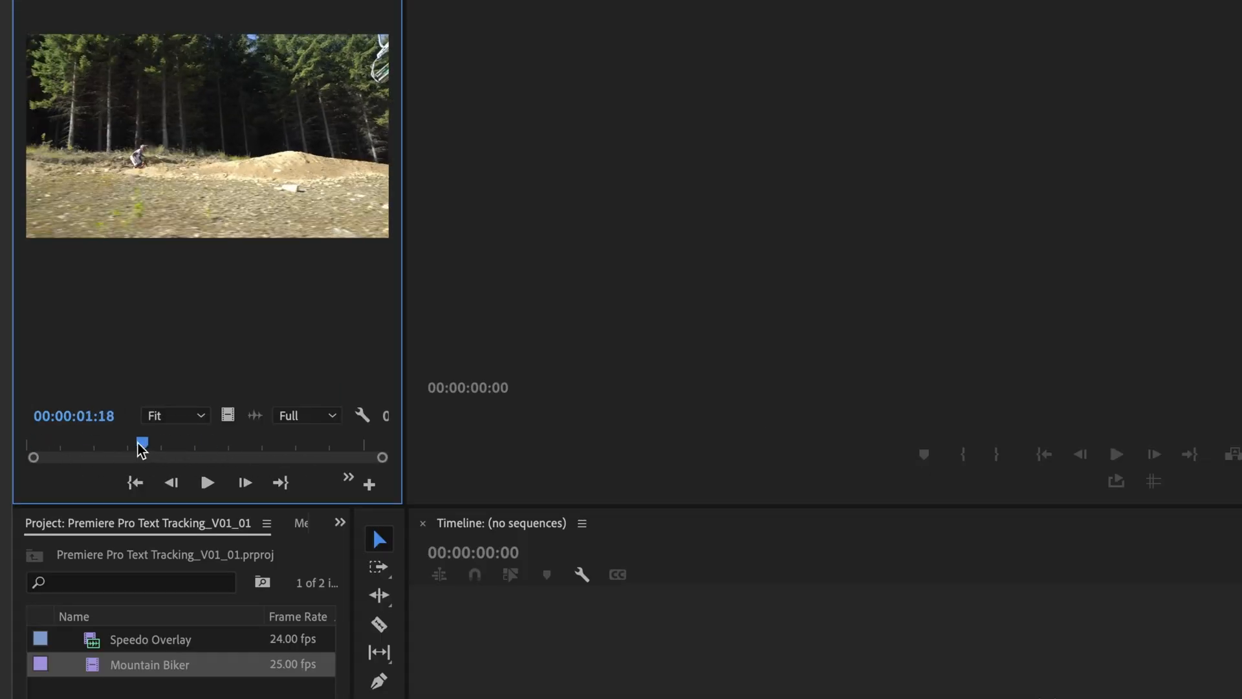
drag(141, 442, 179, 442)
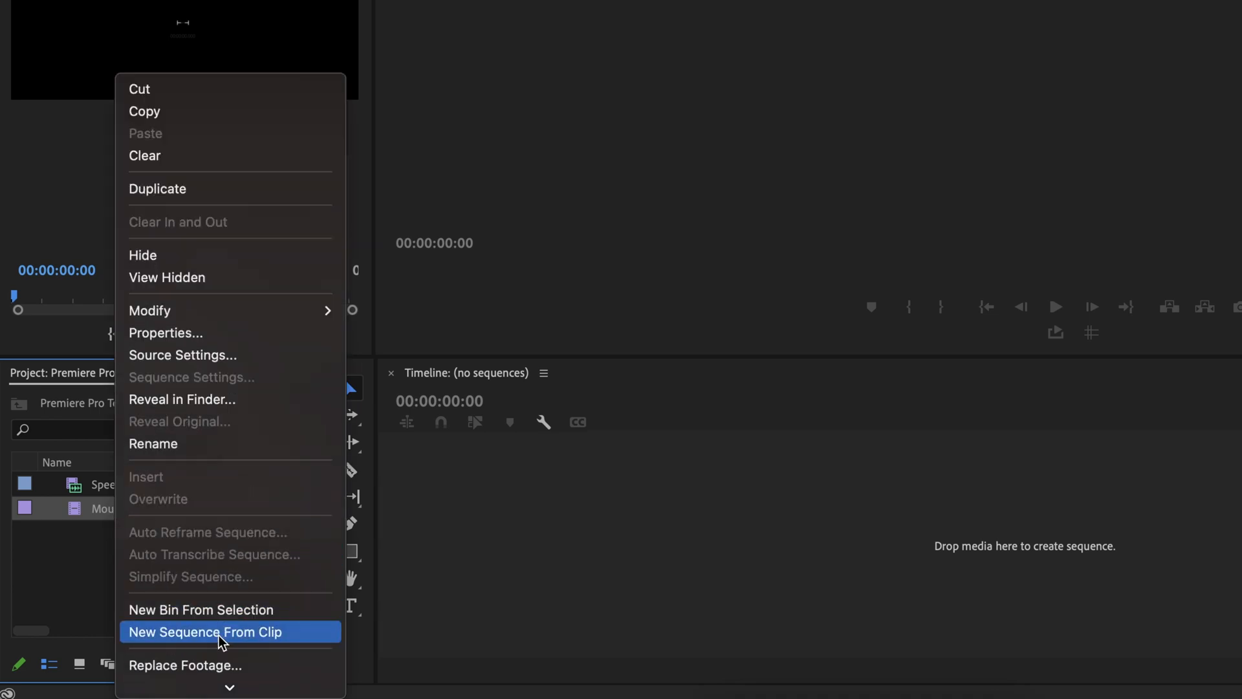
Create a new sequence from the Mountain Biker clip and add a graphic clip above it
click(205, 631)
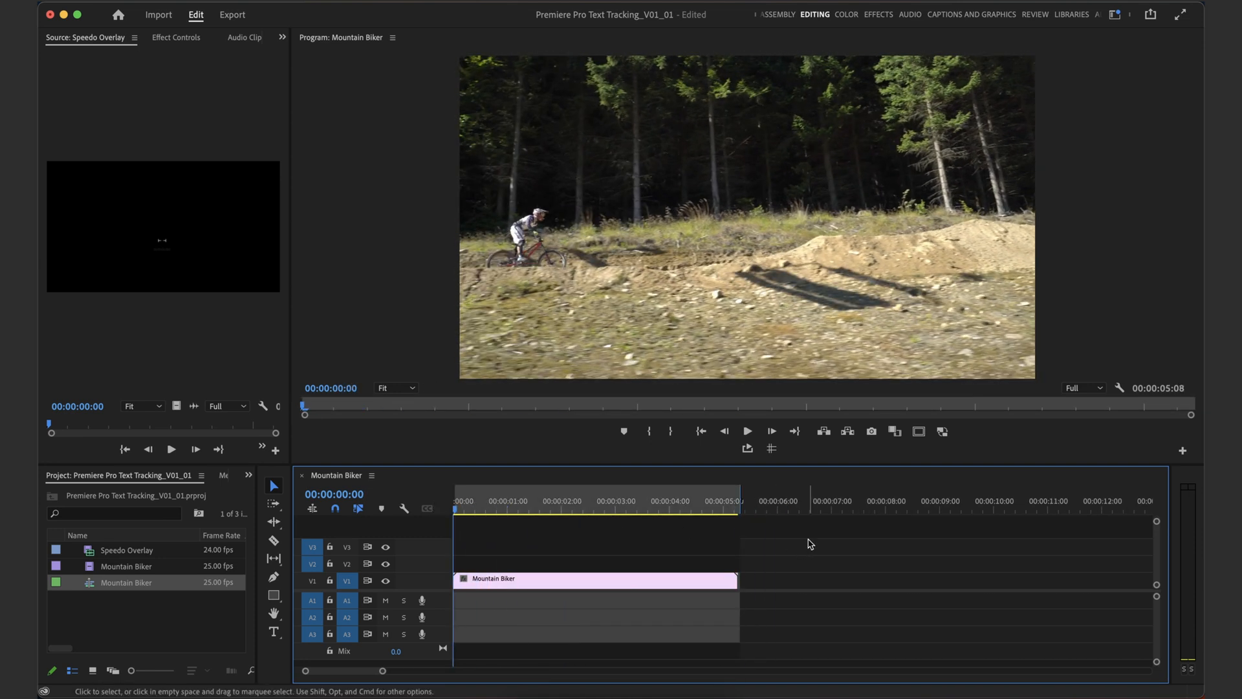
click(746, 431)
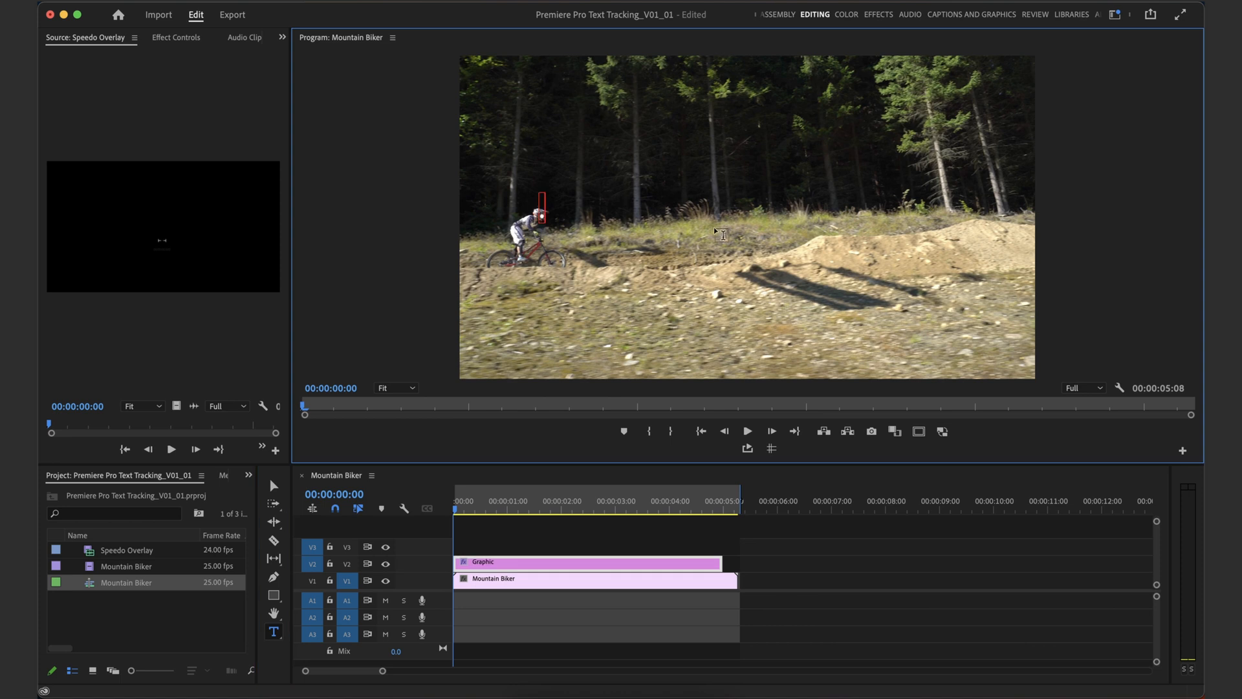
mouse_move(578, 212)
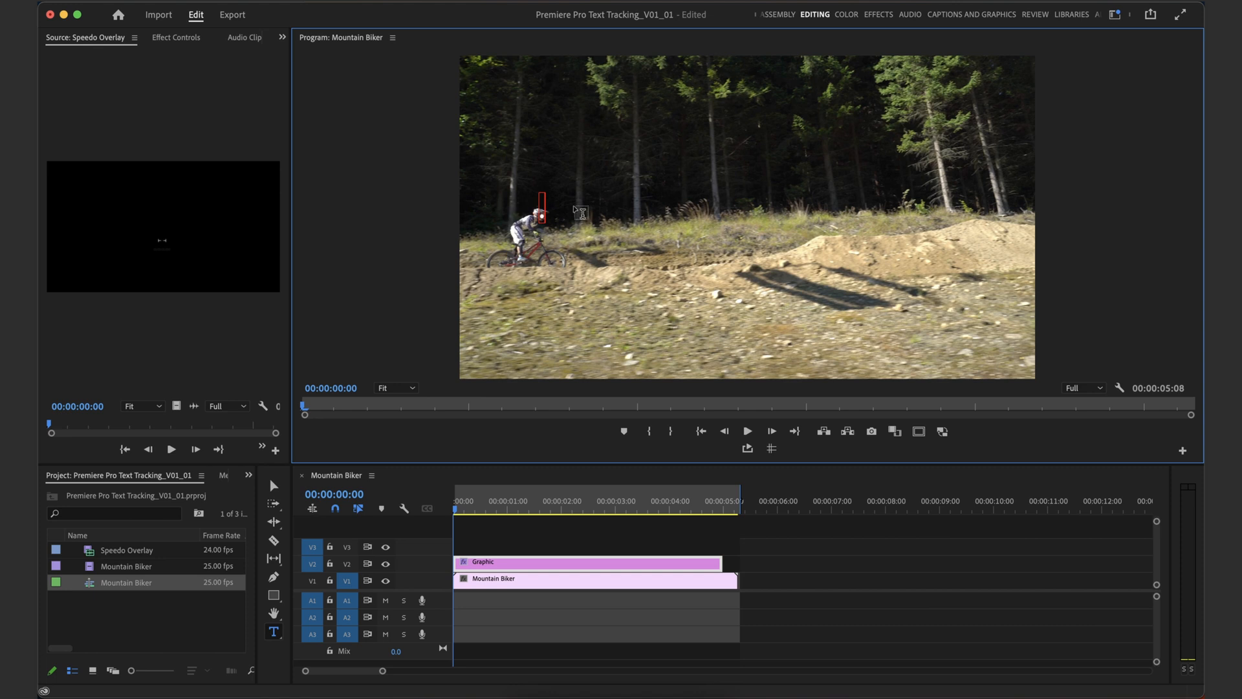
In Captions and Graphics, enlarge the period character to font size 382
click(972, 14)
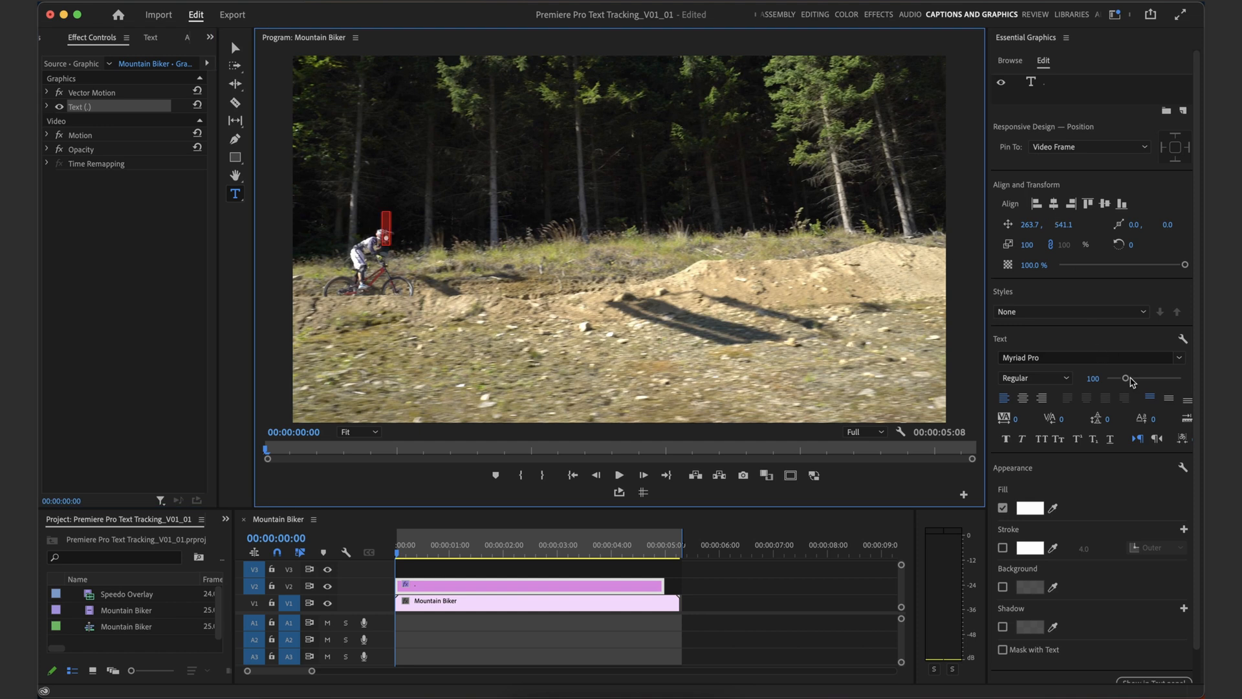
drag(1124, 378, 1188, 343)
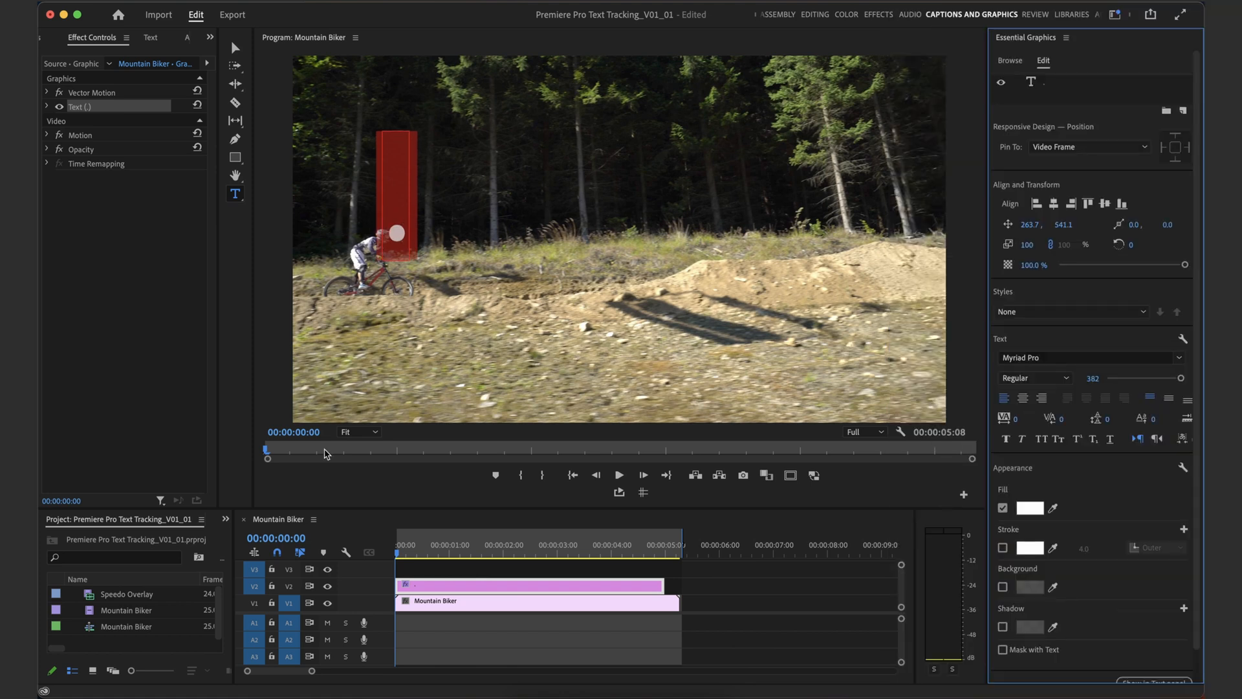
Back in the Editing workspace, select the Text (.) layer, scrub, then select the dot graphic clip
click(814, 14)
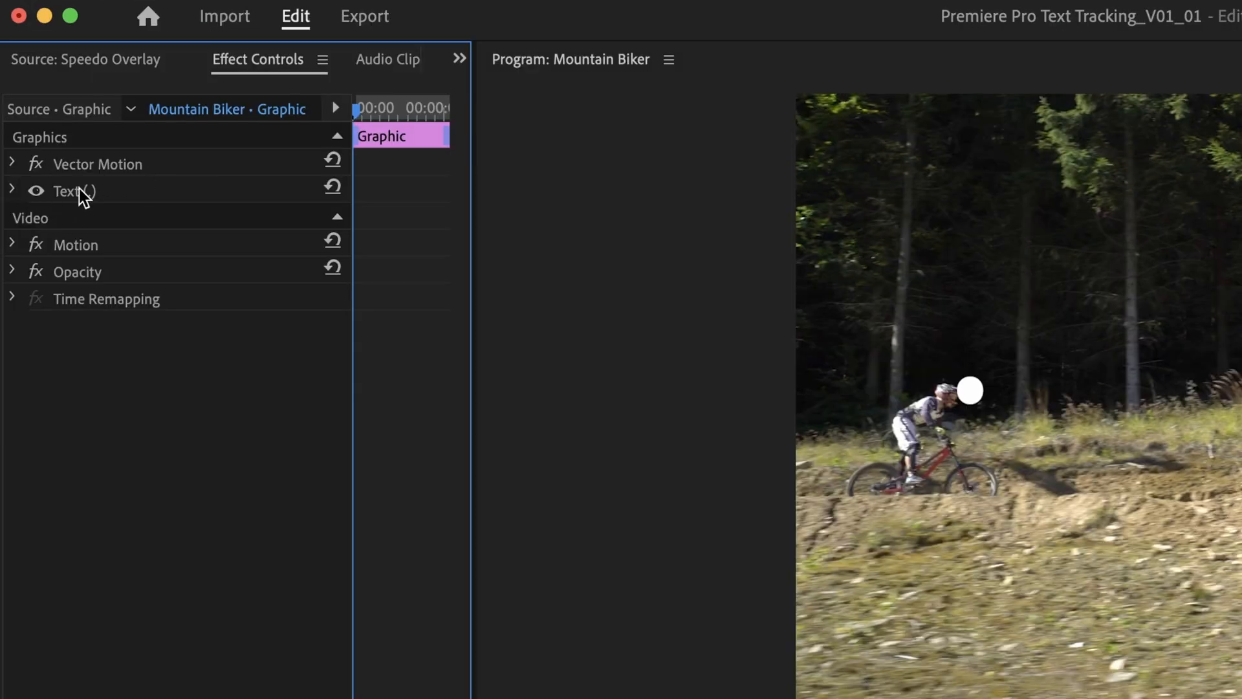
click(66, 190)
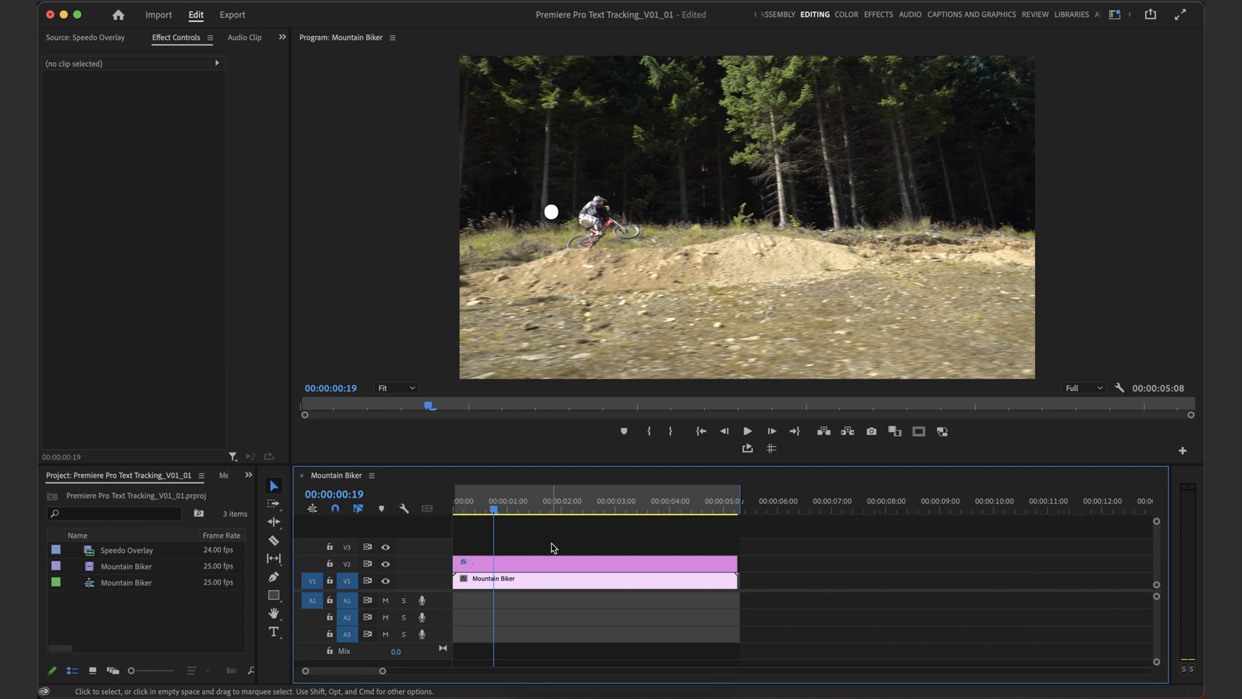
mouse_move(143, 548)
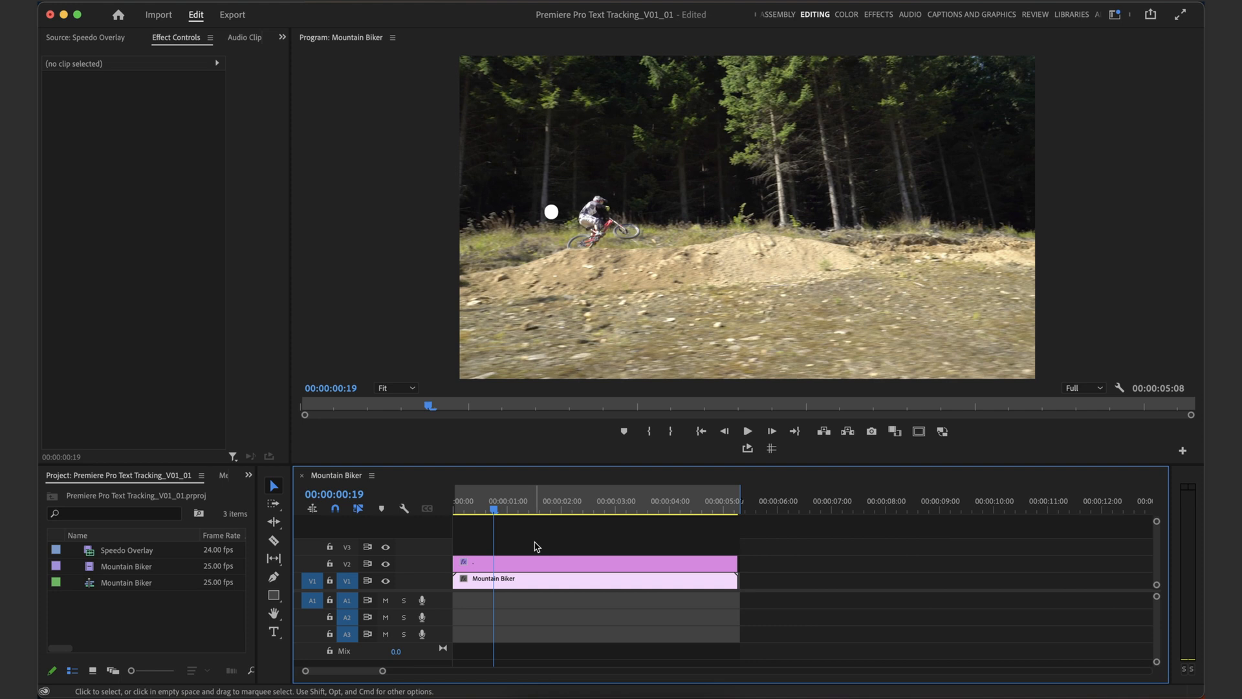
click(535, 501)
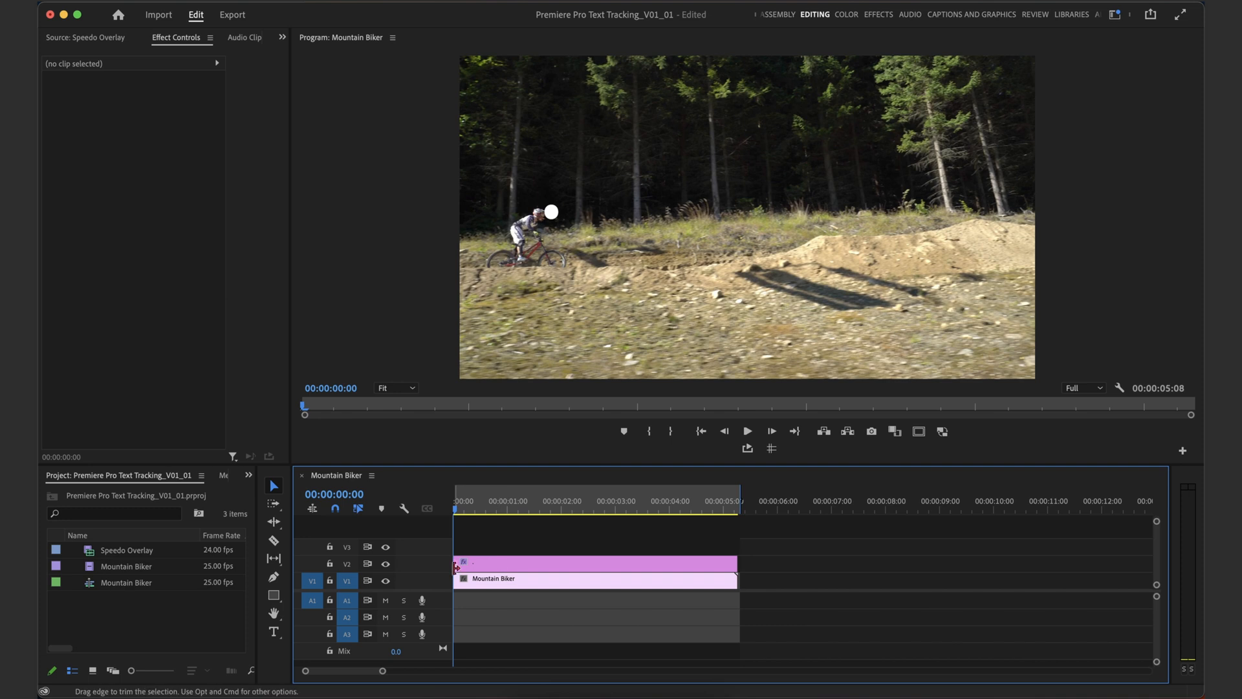
click(594, 563)
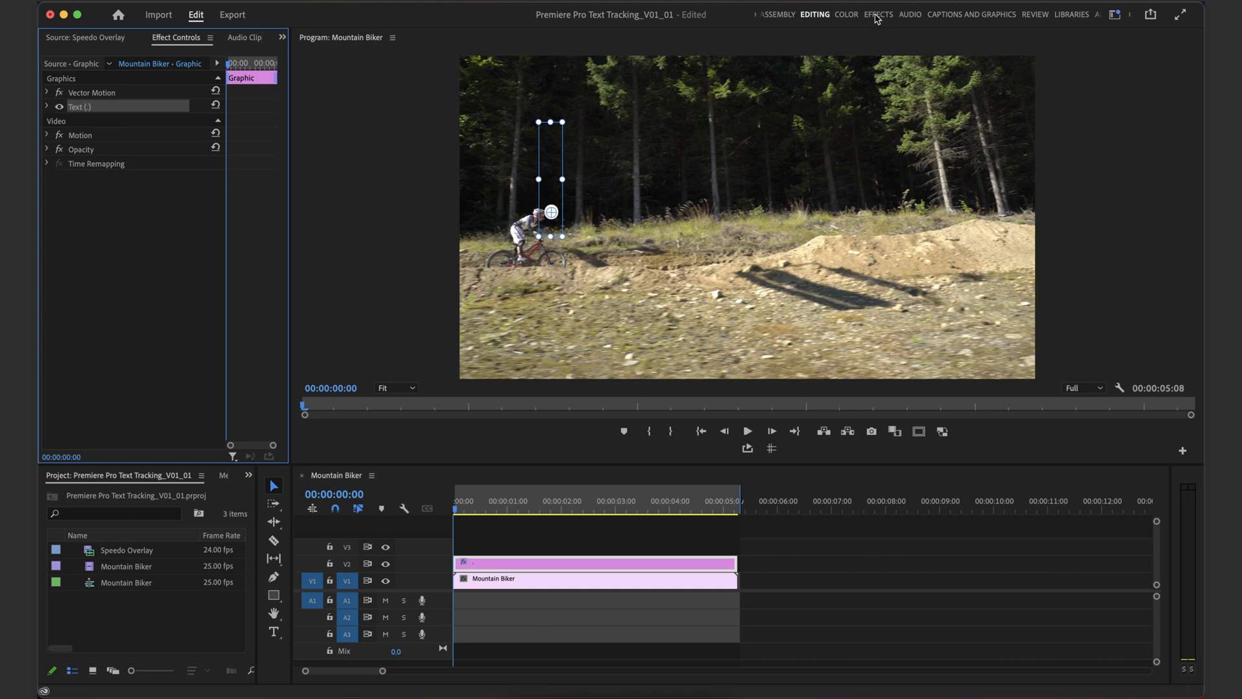
Find Distort > Transform via an Effects search for 'transfor' and apply it to the dot graphic
click(877, 14)
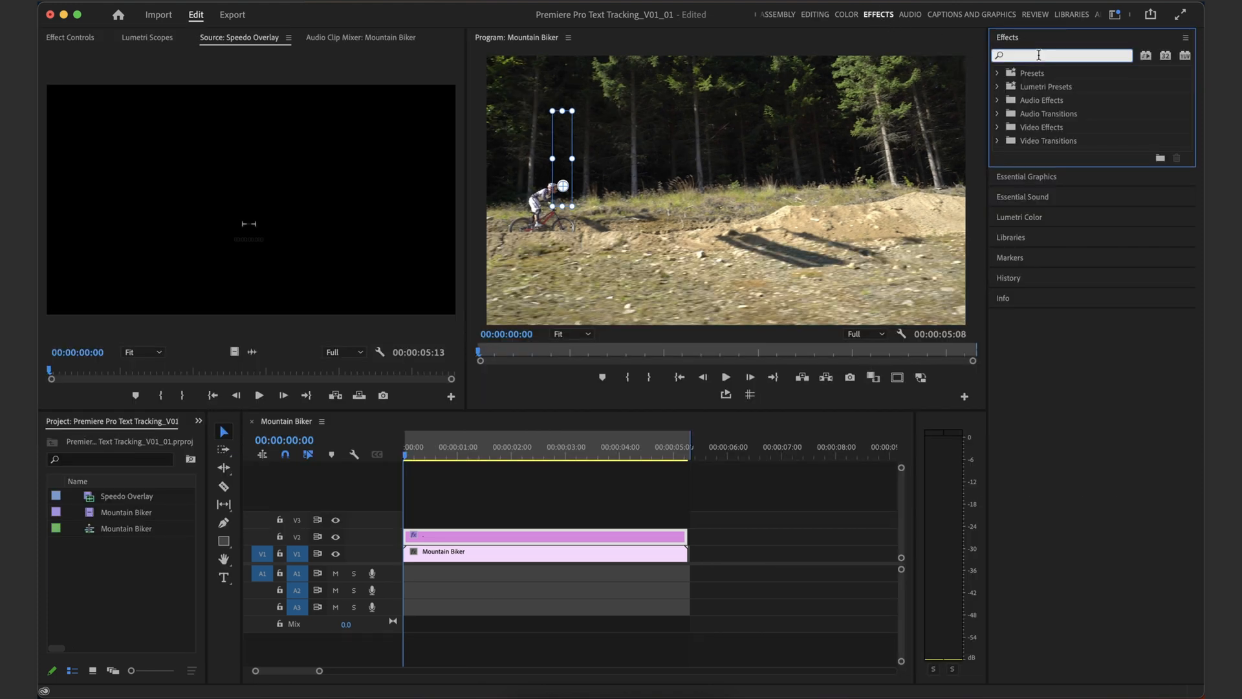
text(transfor)
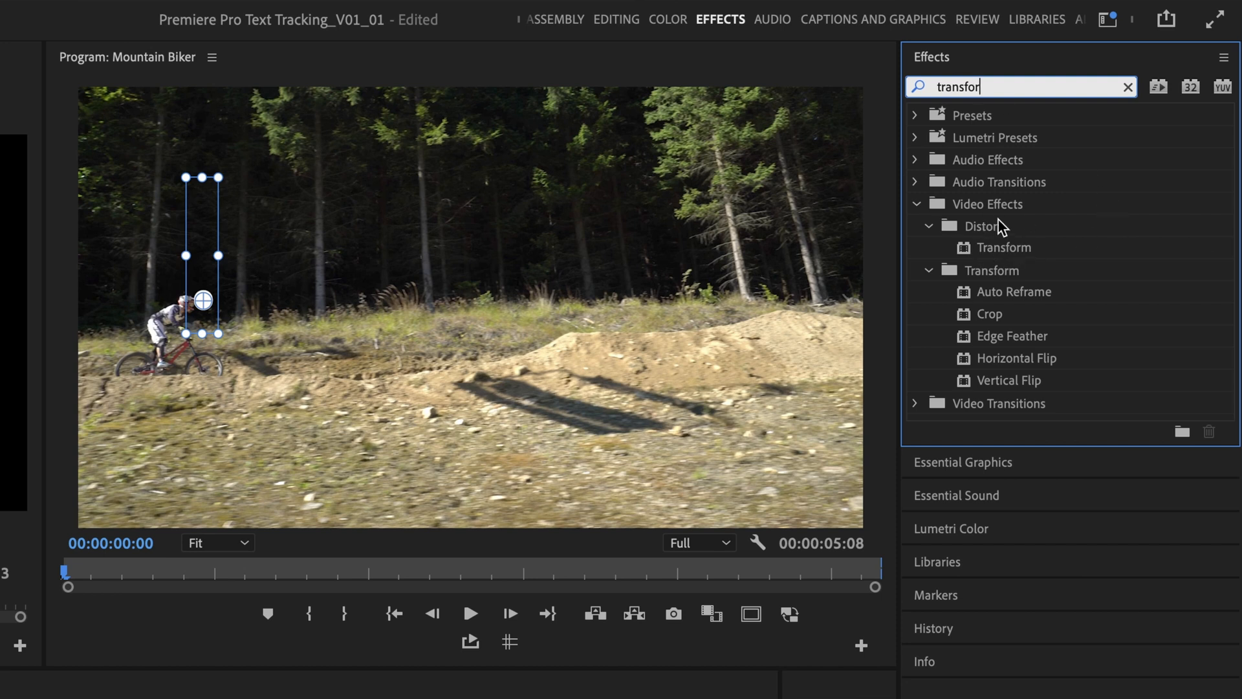
click(1005, 247)
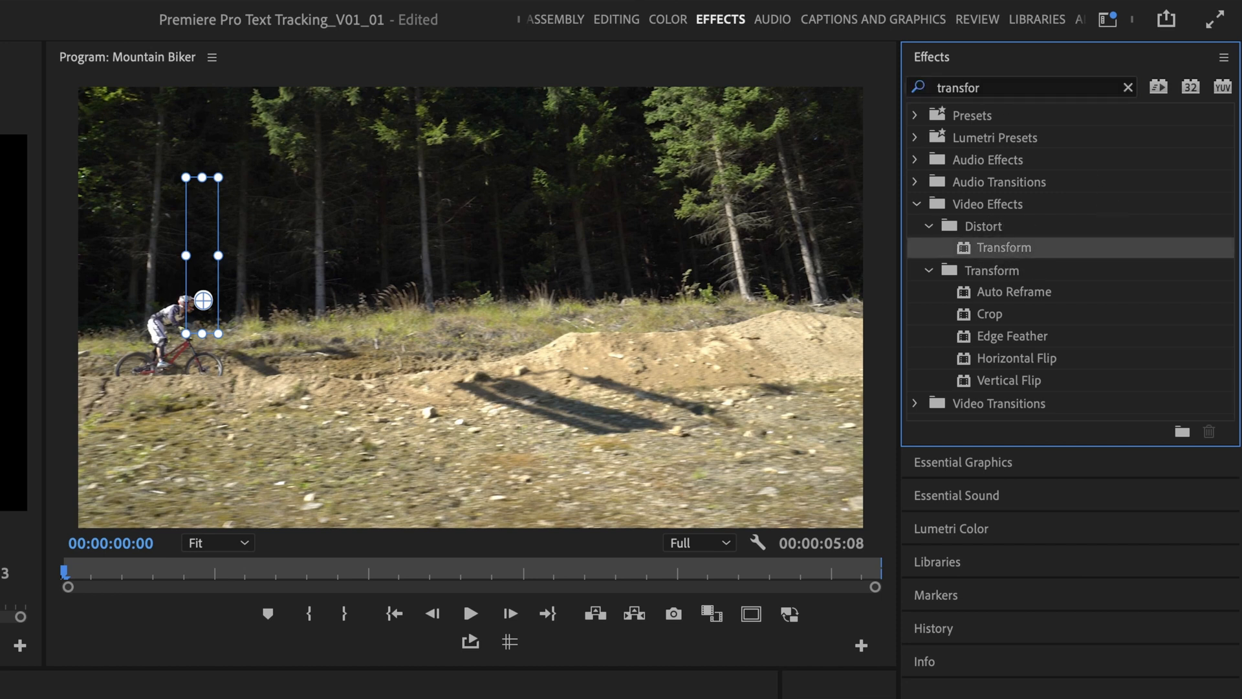
click(814, 14)
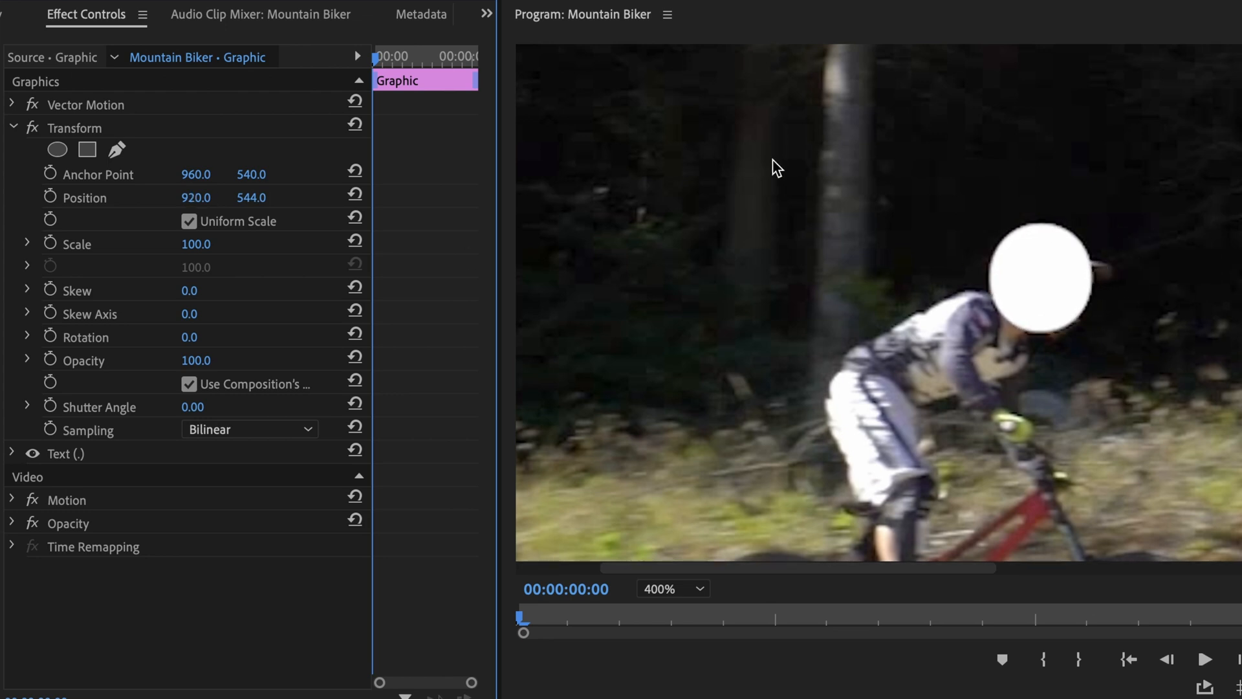
mouse_move(962, 265)
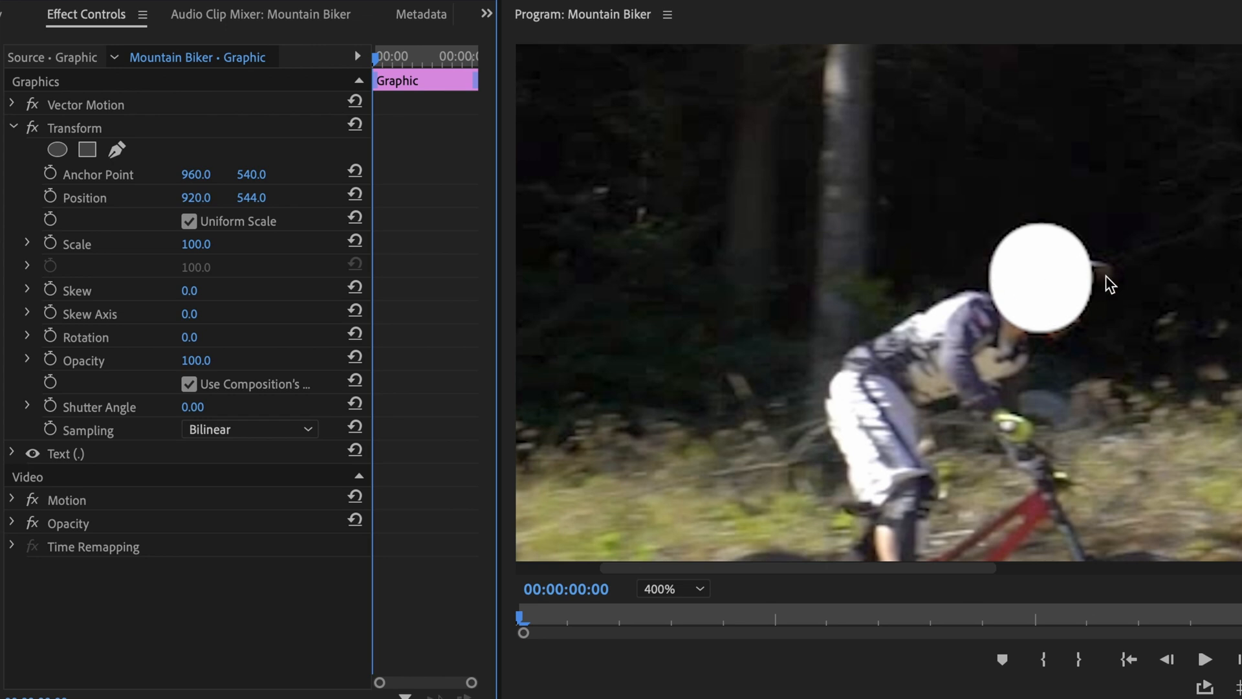
mouse_move(1064, 302)
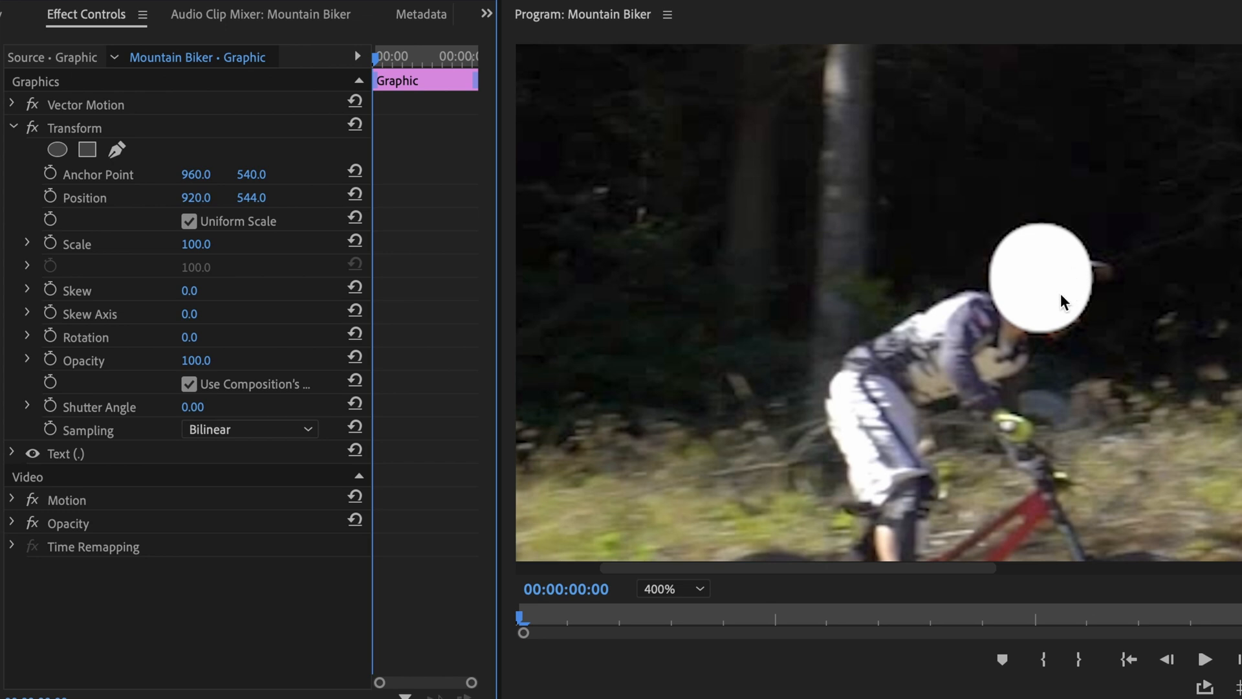
mouse_move(1068, 312)
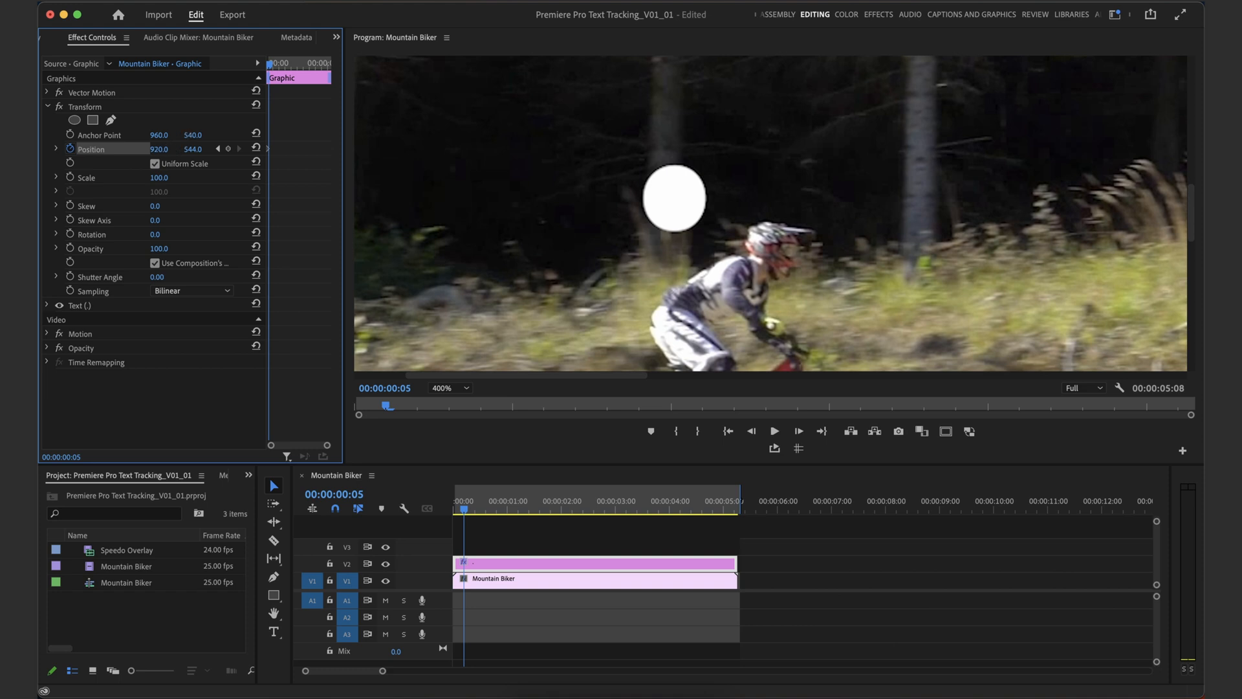
Adjust the Transform Position (585.0) frame by frame so the dot stays on the helmet
drag(159, 147, 194, 148)
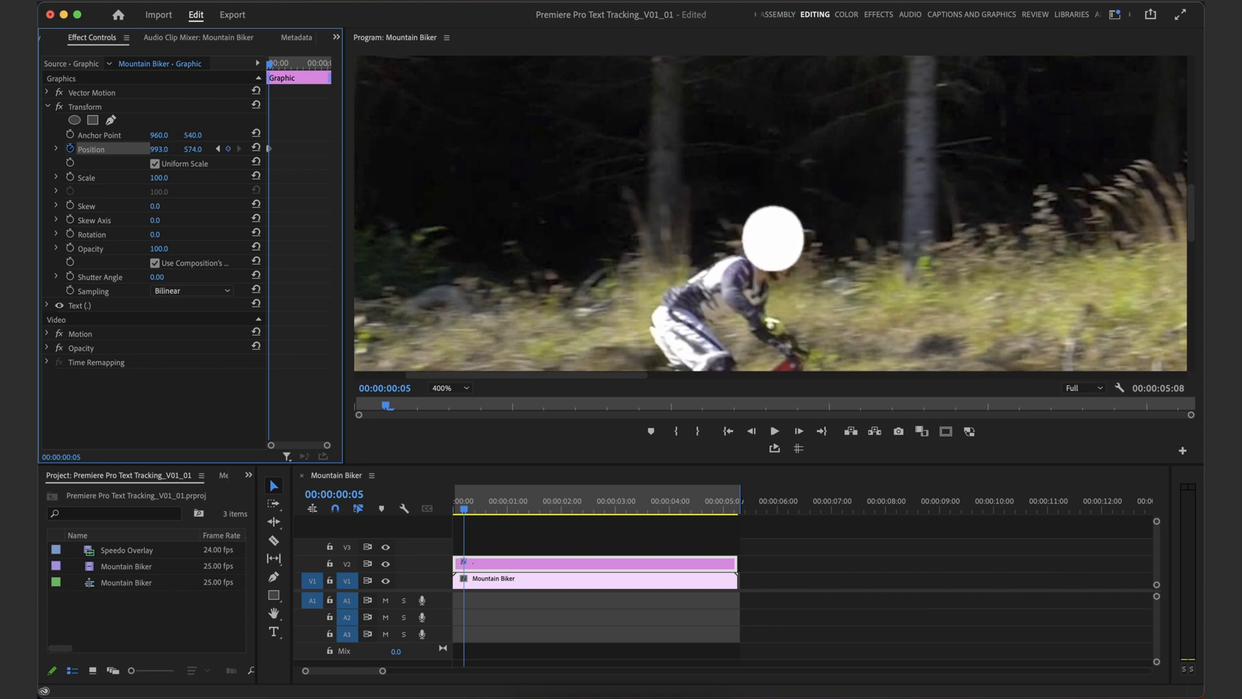
text(585.0)
text(1050)
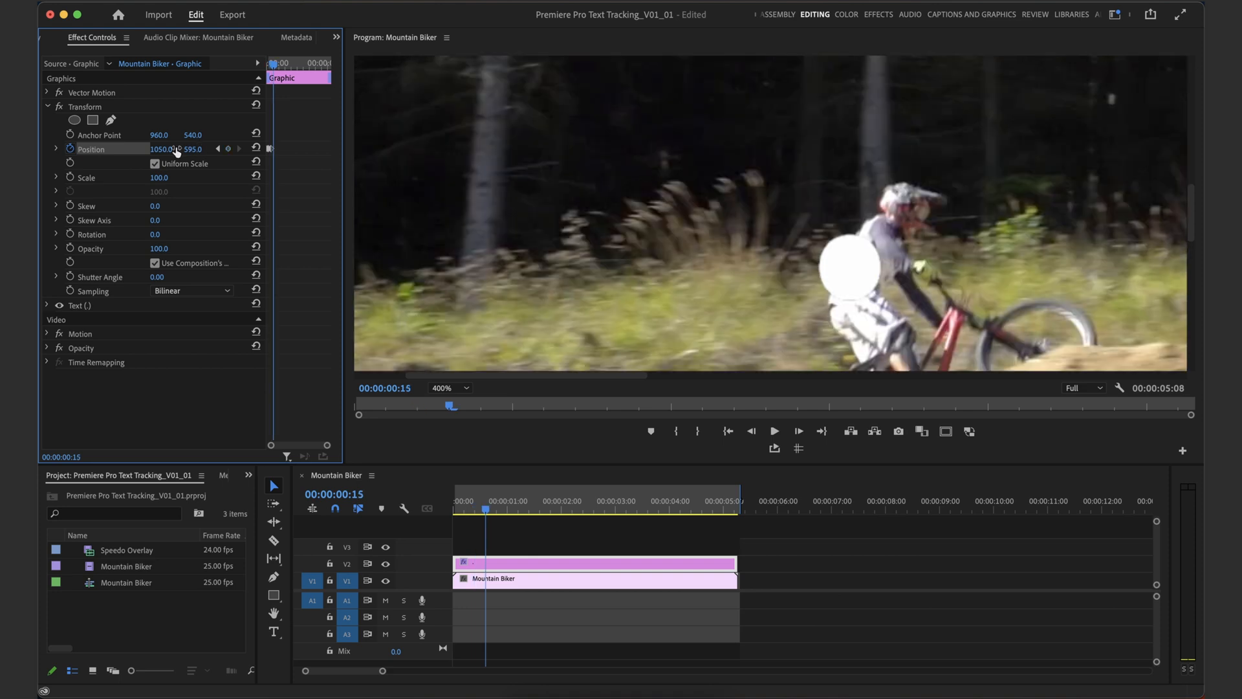
drag(163, 149, 171, 158)
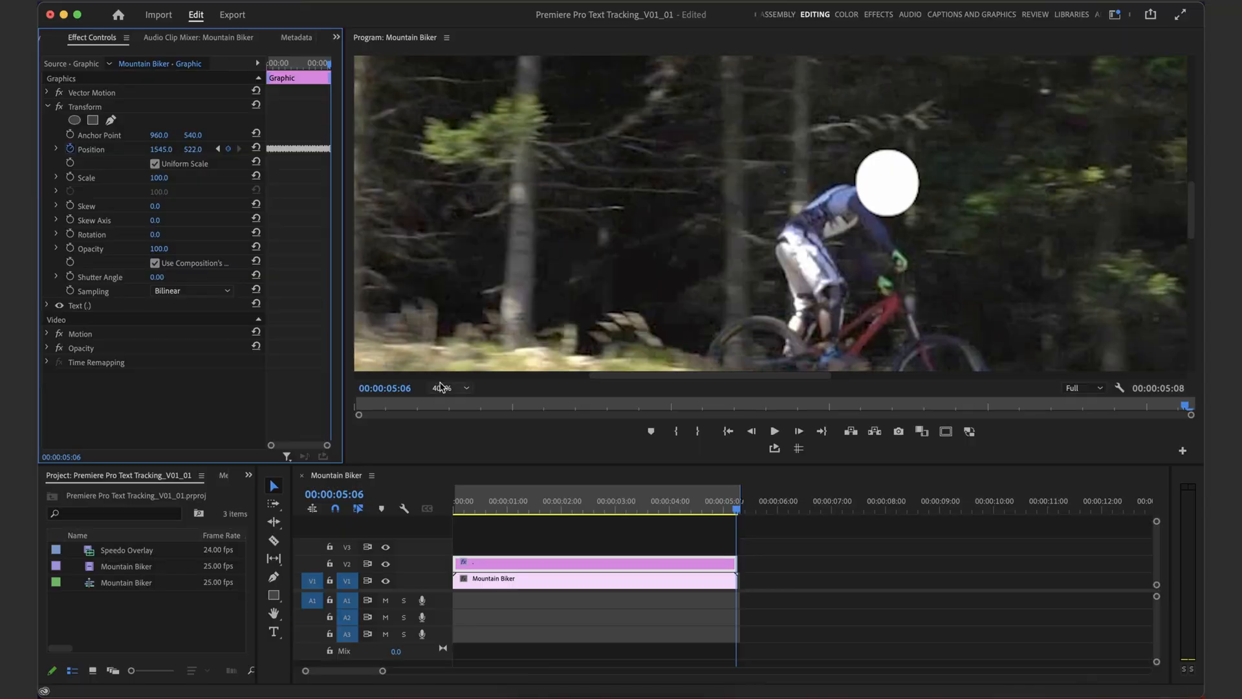
Set Program monitor zoom to Fit and scrub the timeline to check the dot tracks the helmet
click(448, 387)
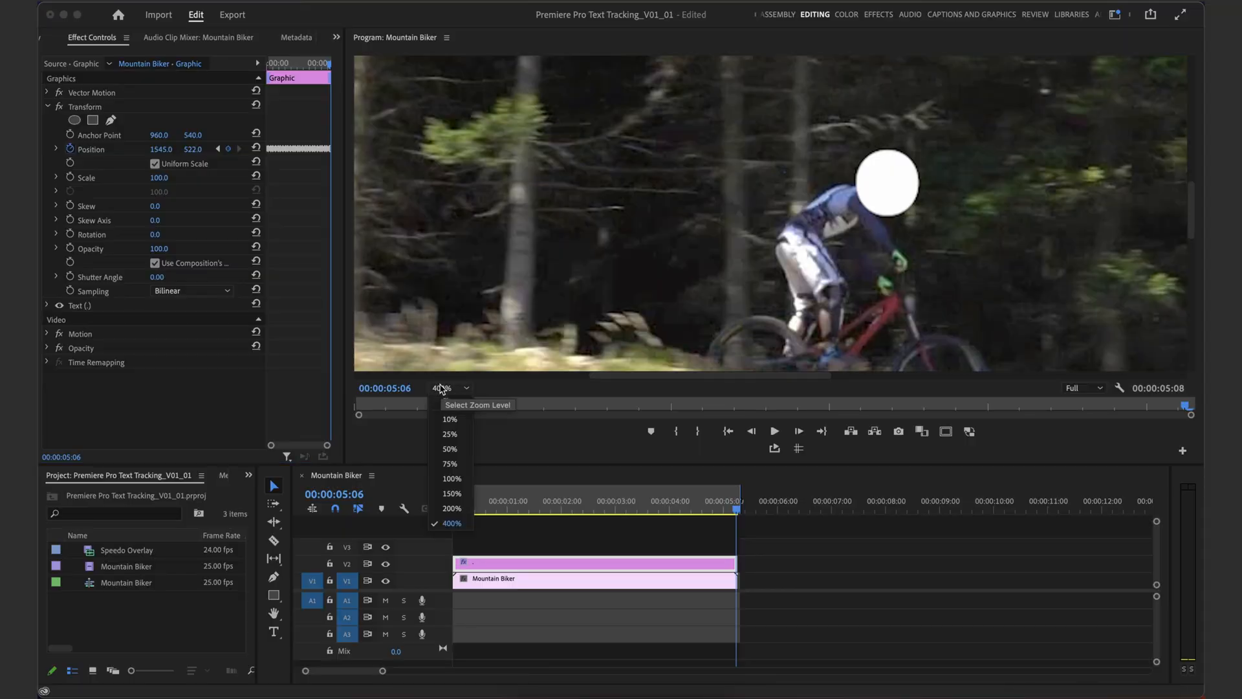
click(449, 404)
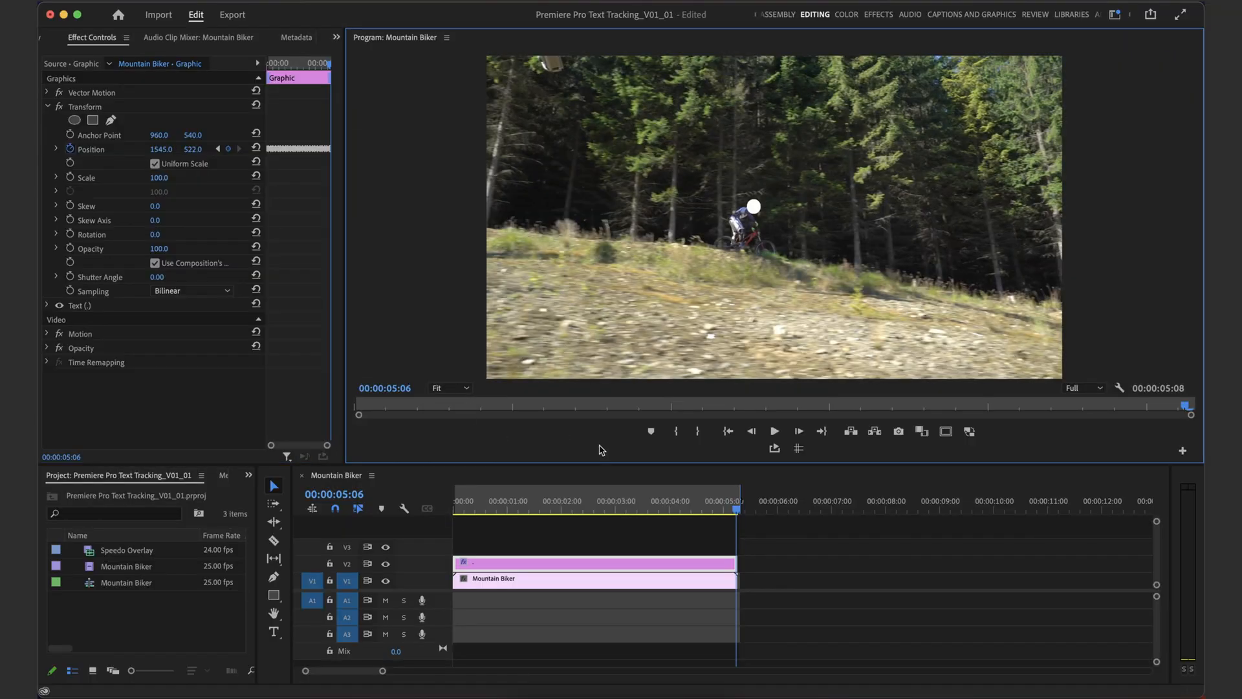
click(454, 500)
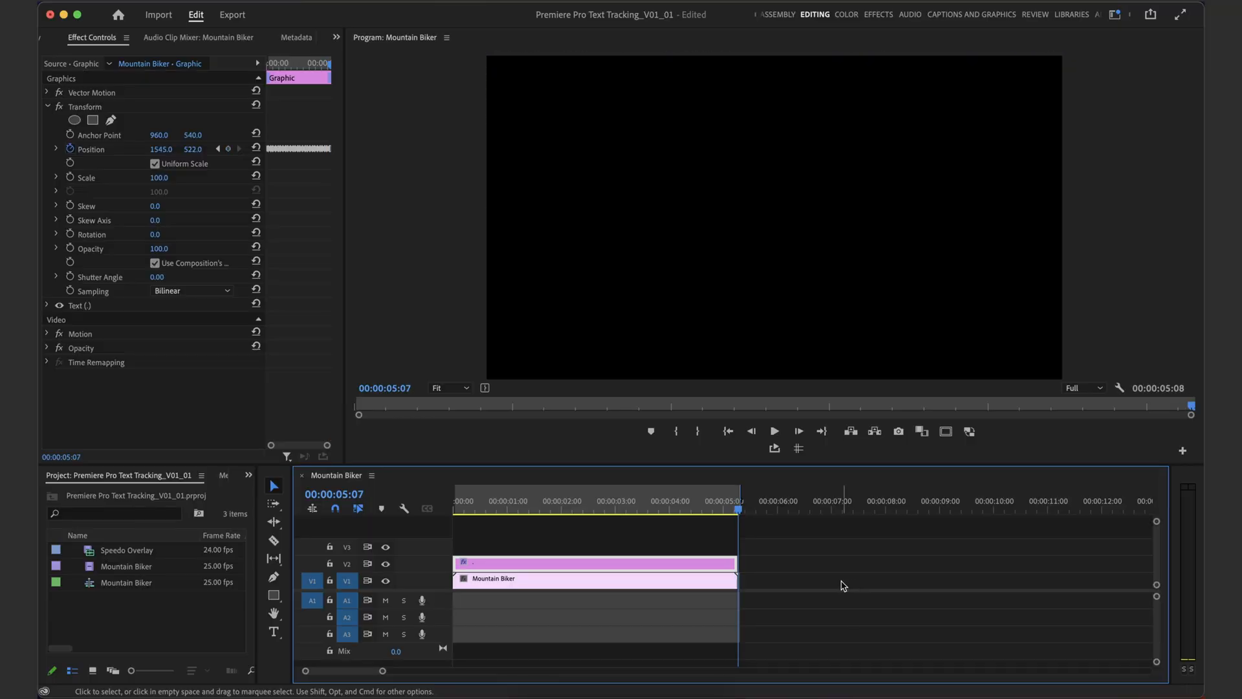
click(528, 501)
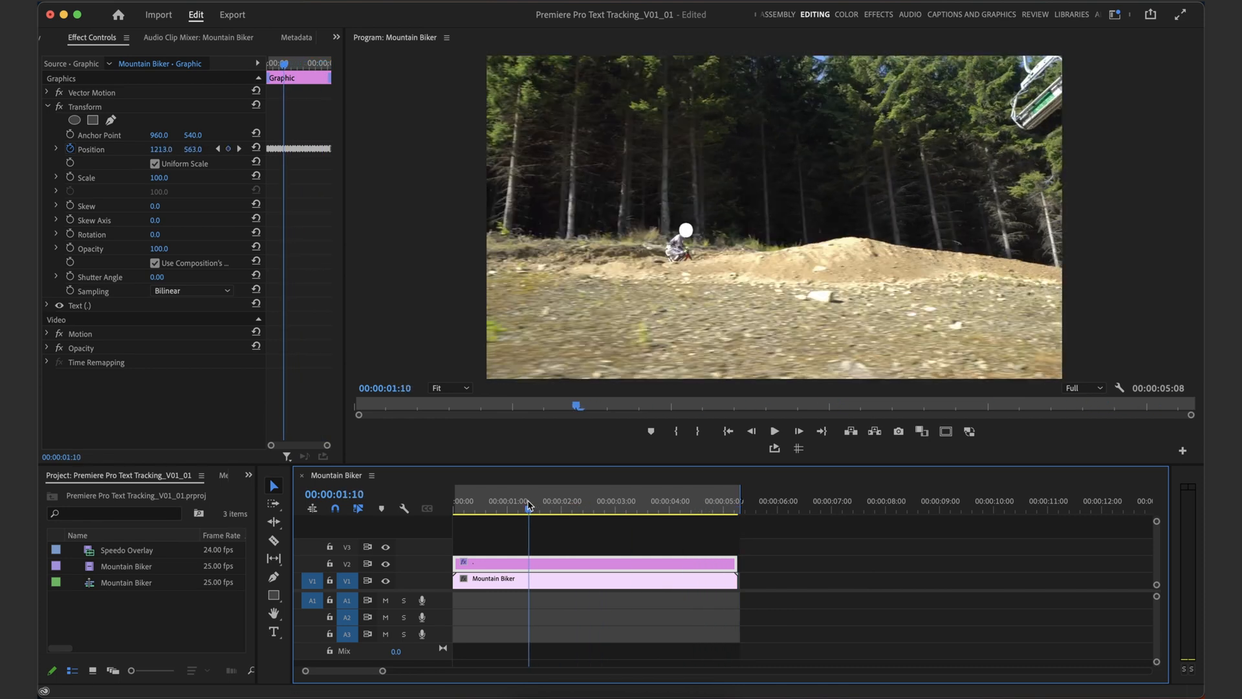
drag(529, 505, 472, 505)
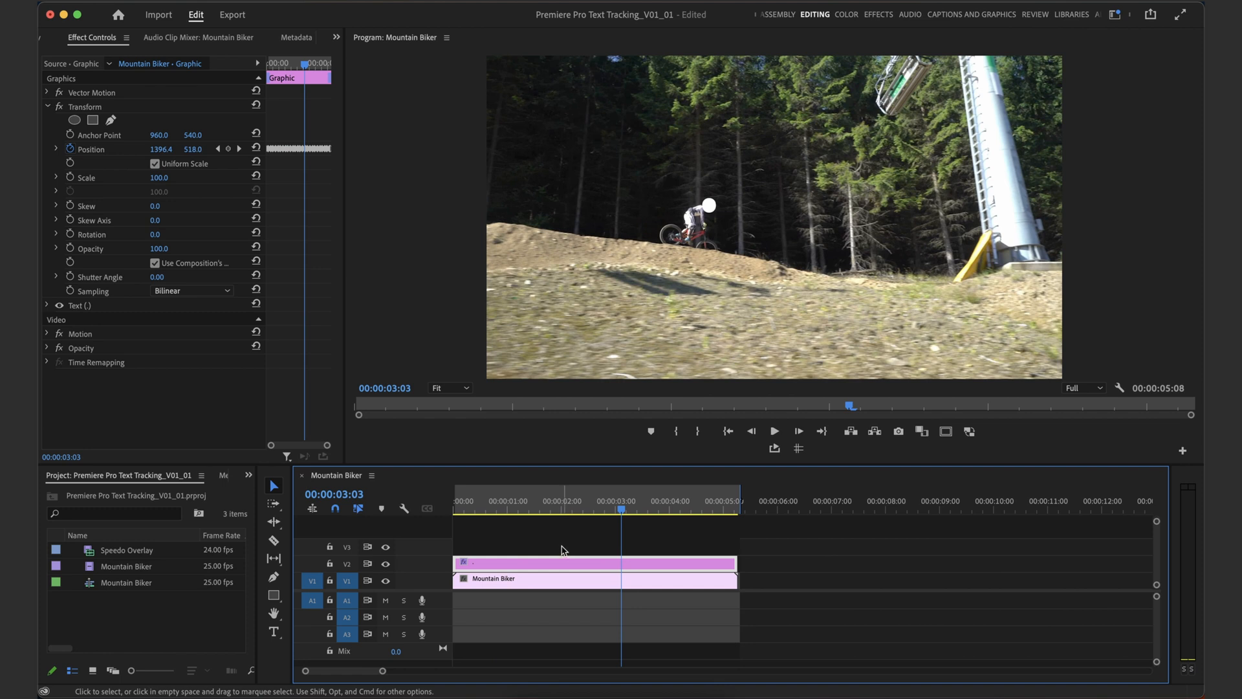
Place Speedo Overlay on V3 and trim its end to match the Mountain Biker clip
click(125, 548)
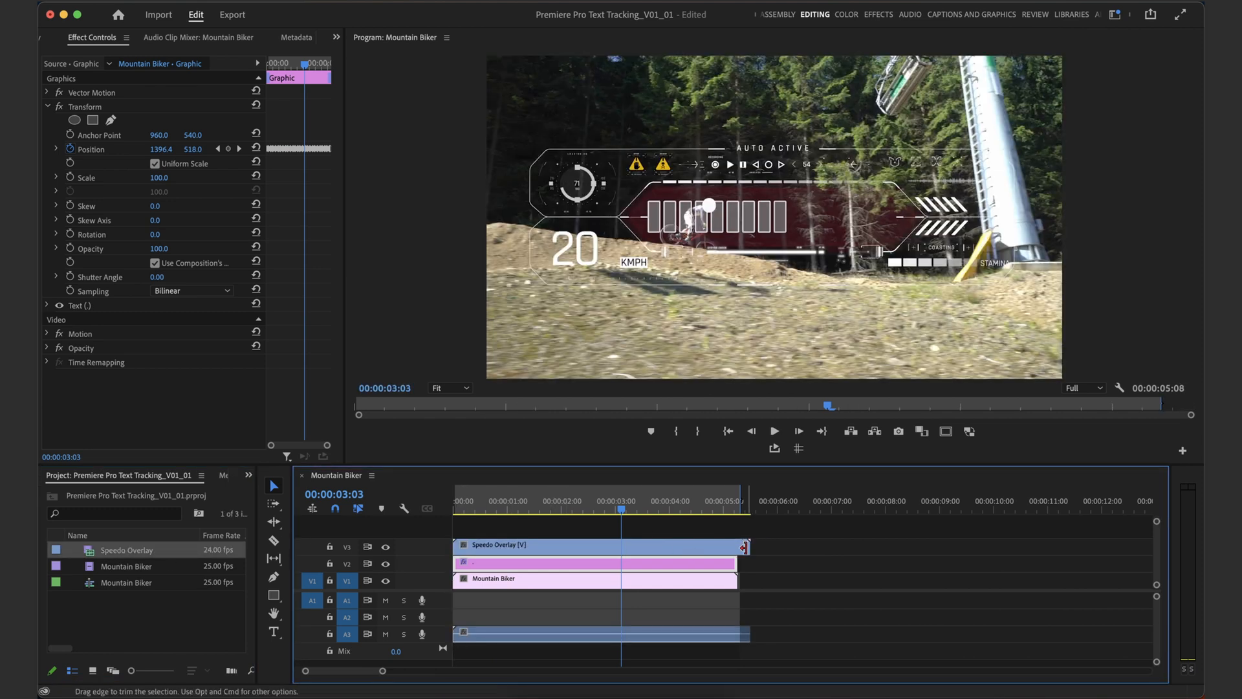
drag(623, 508, 697, 508)
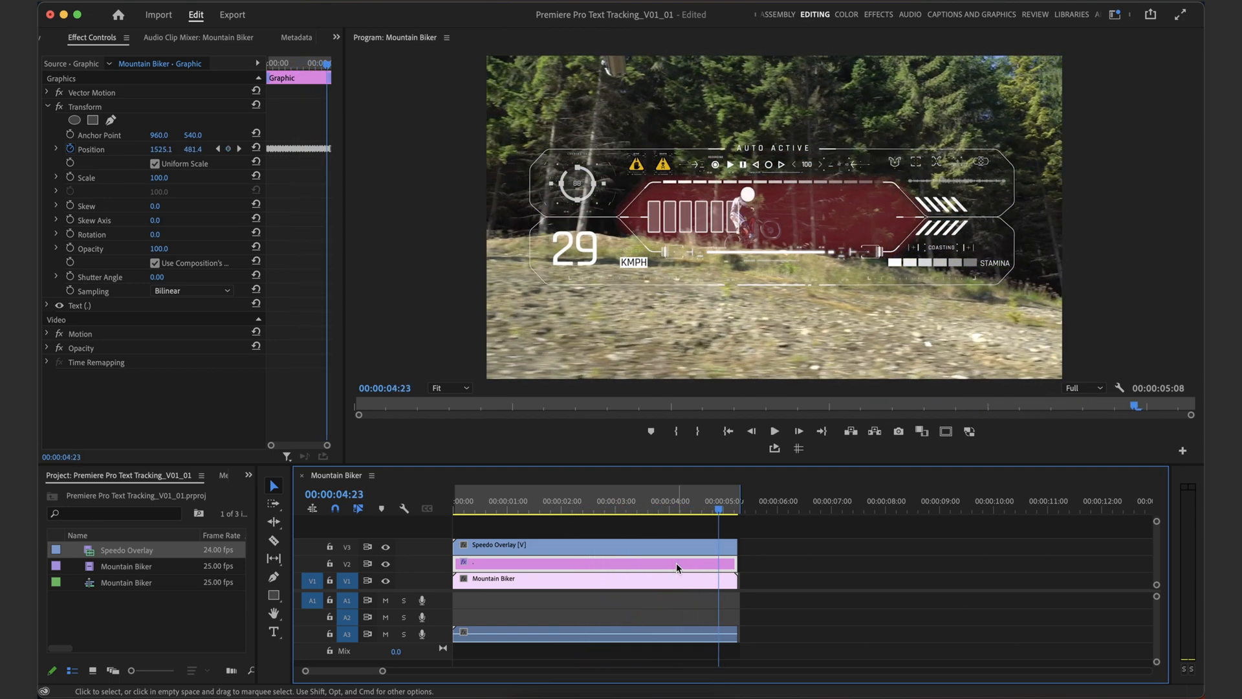
mouse_move(538, 555)
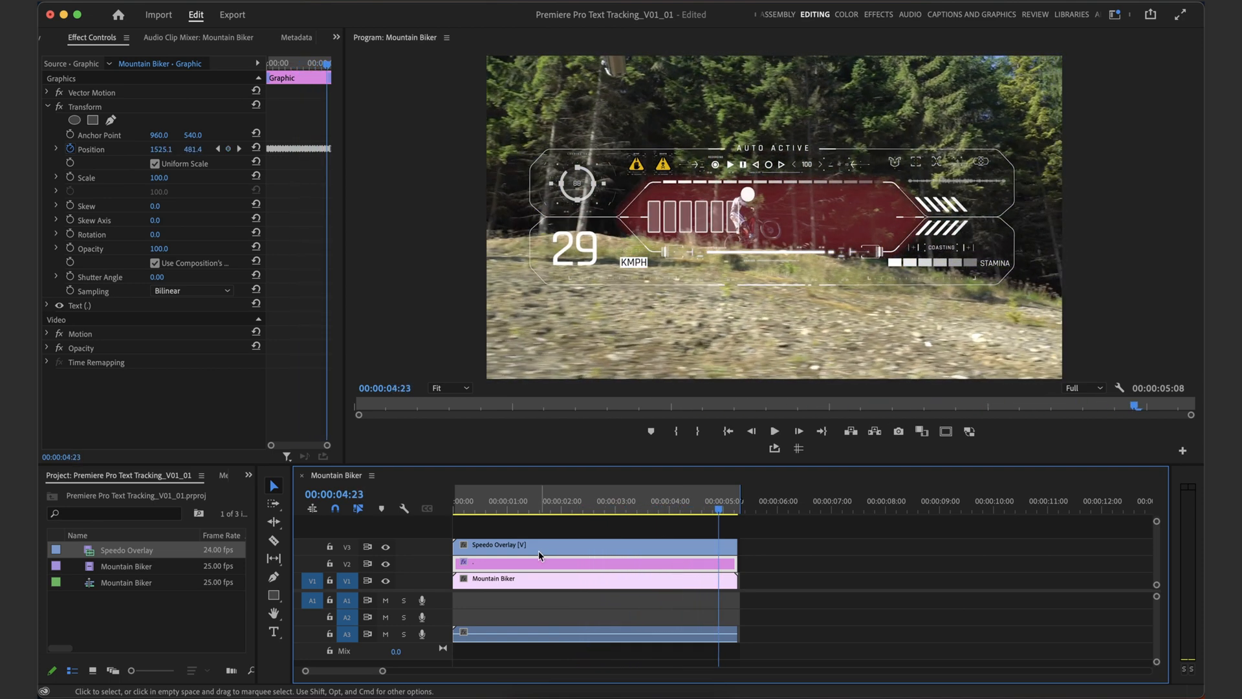
mouse_move(519, 564)
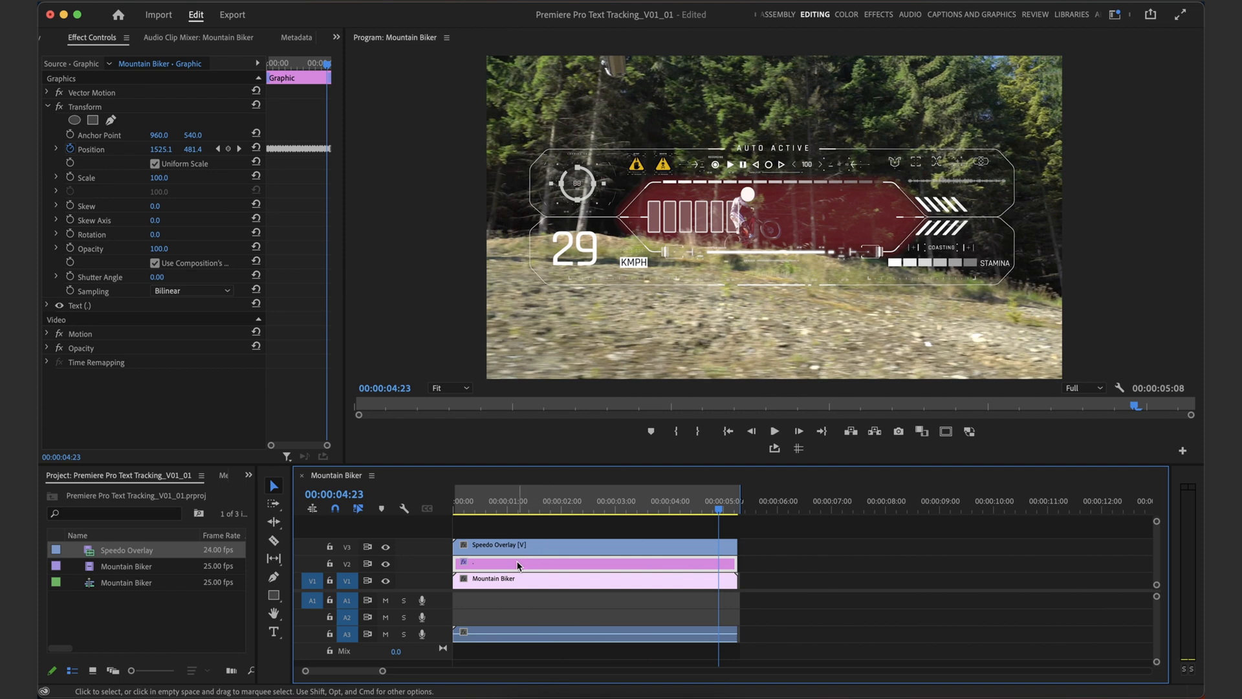
Paste the copied Transform effect with its Position keyframes onto the Speedo Overlay clip
click(85, 107)
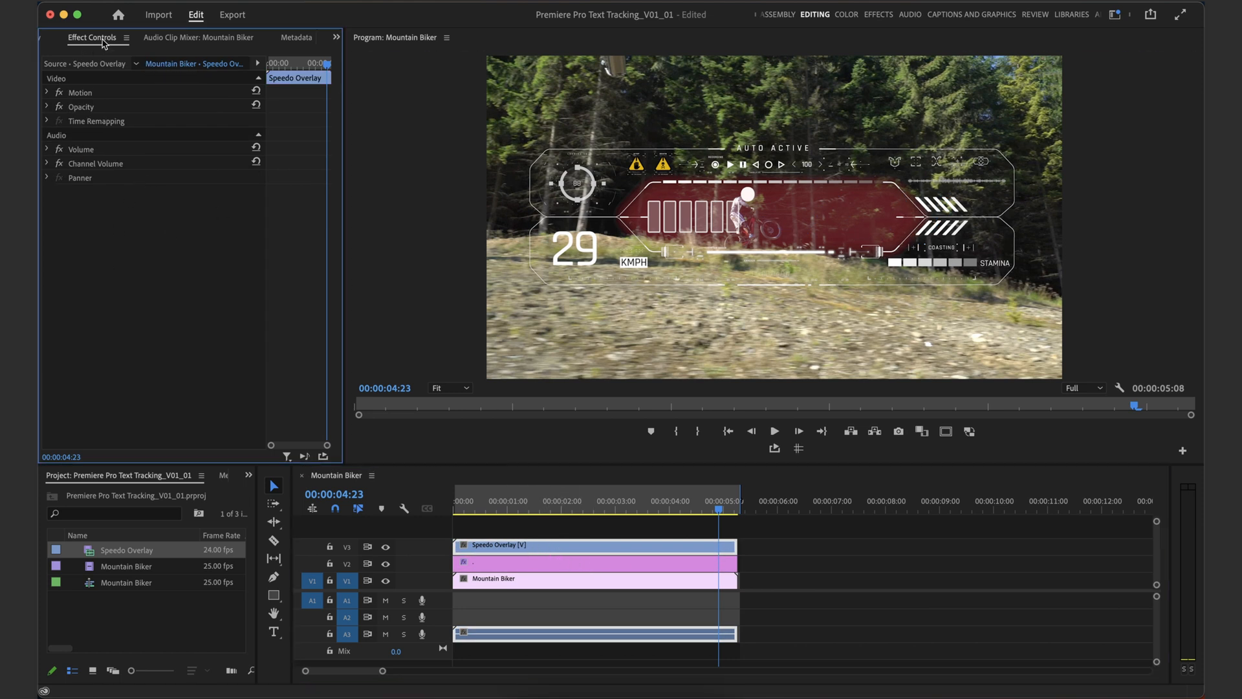
mouse_move(160, 243)
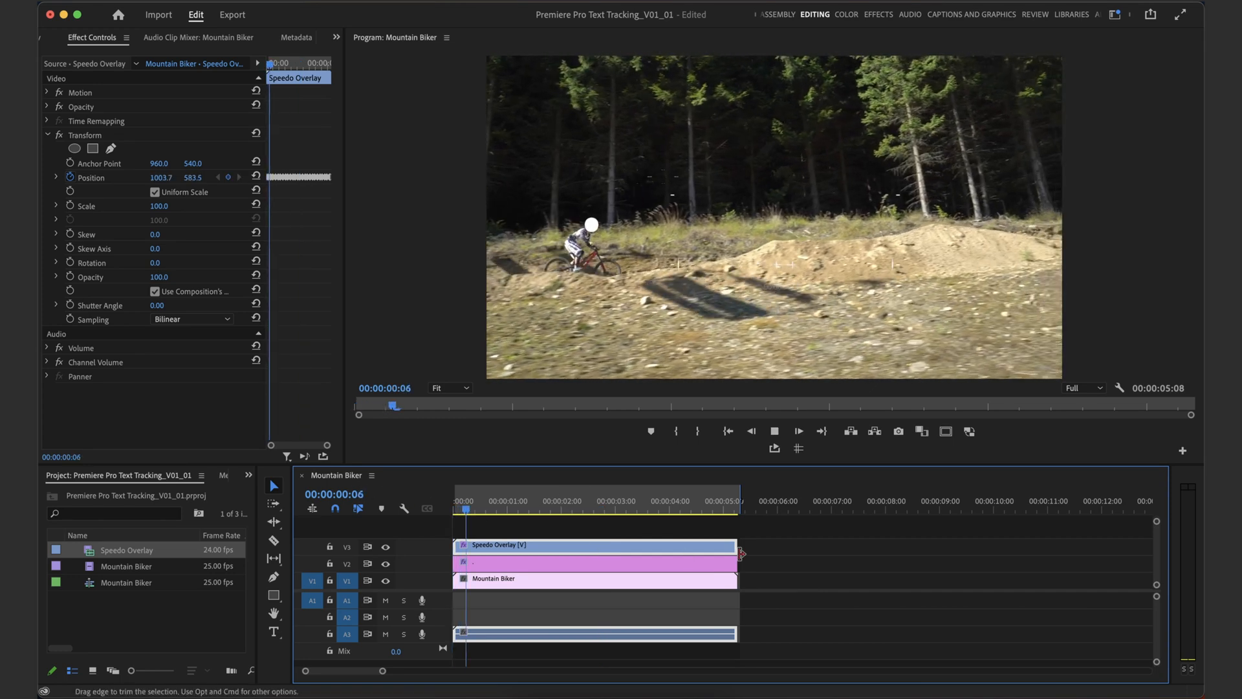
click(571, 501)
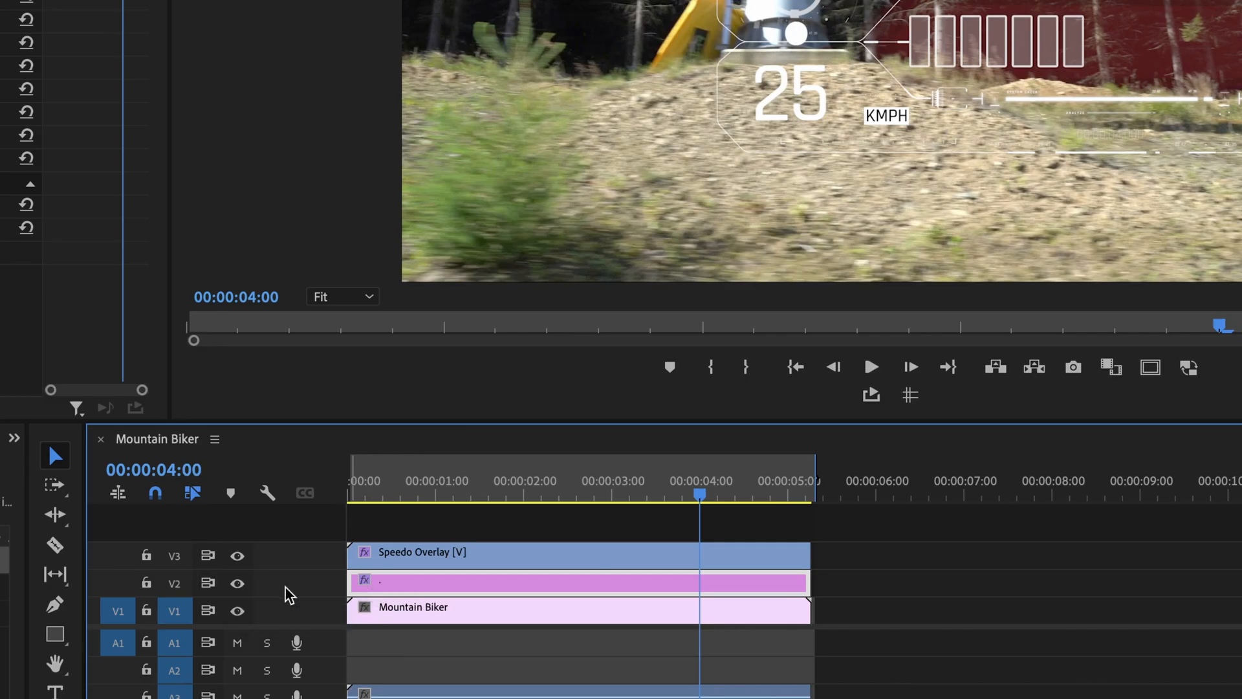
Hide the white dot track and disable its graphic clip via Enable
click(236, 584)
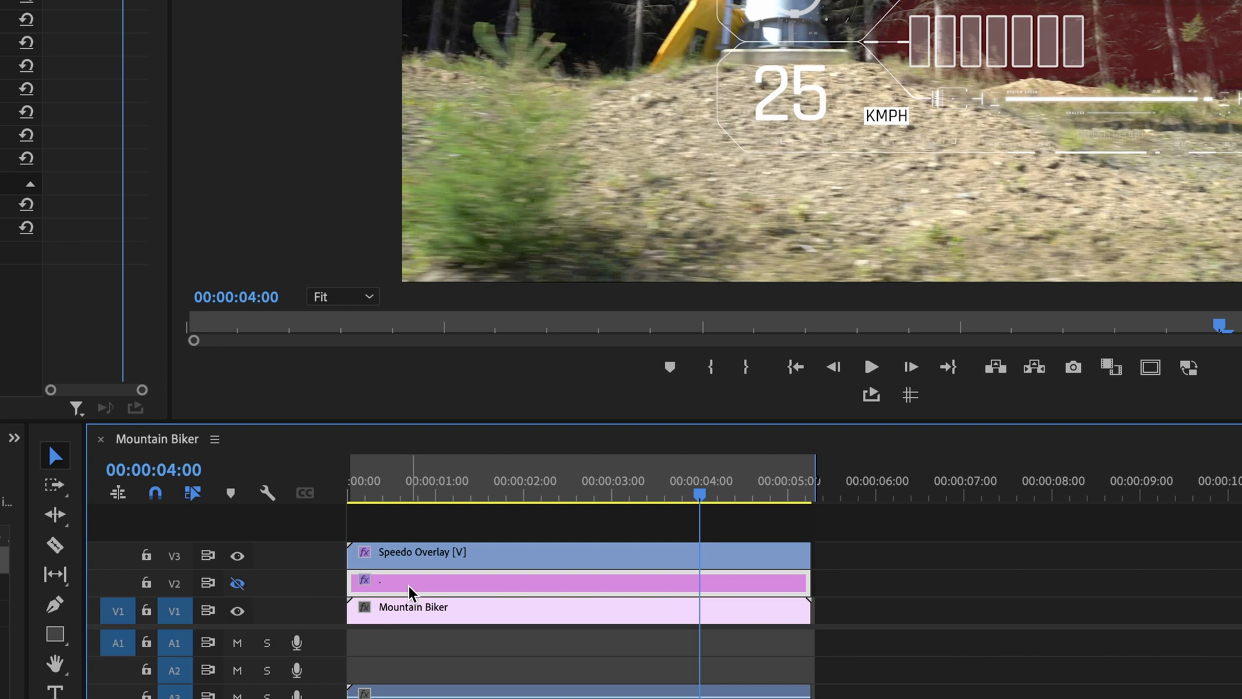
right_click(410, 583)
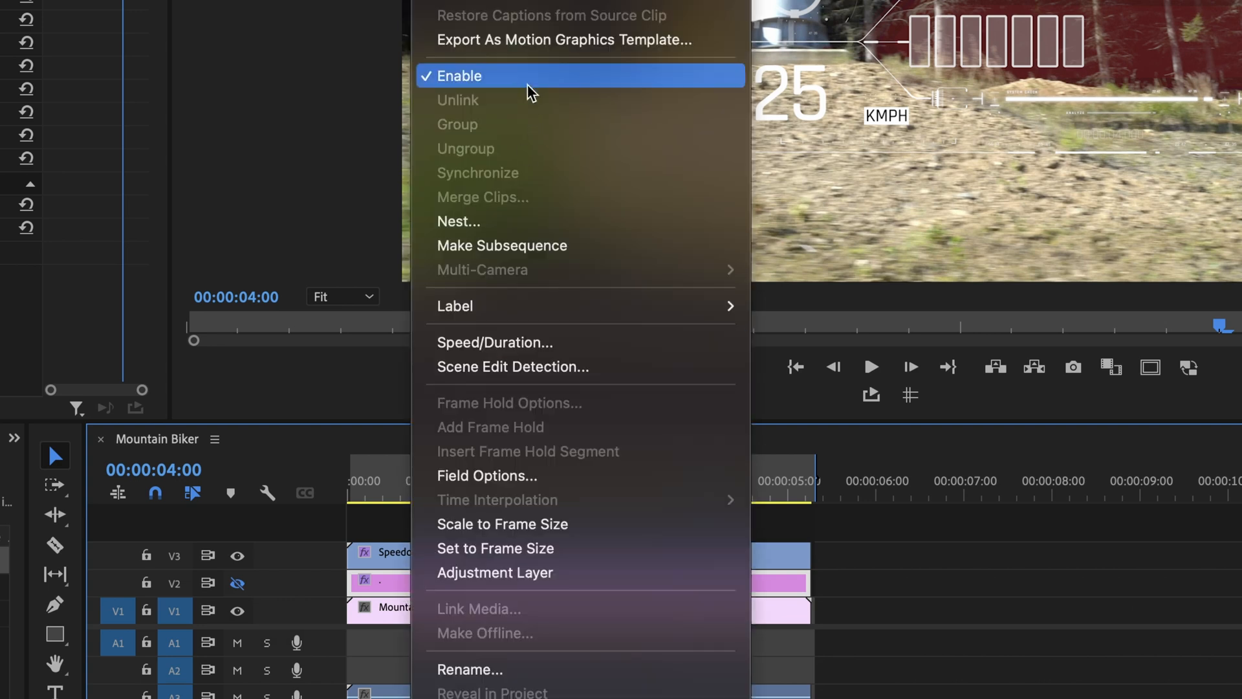
click(462, 77)
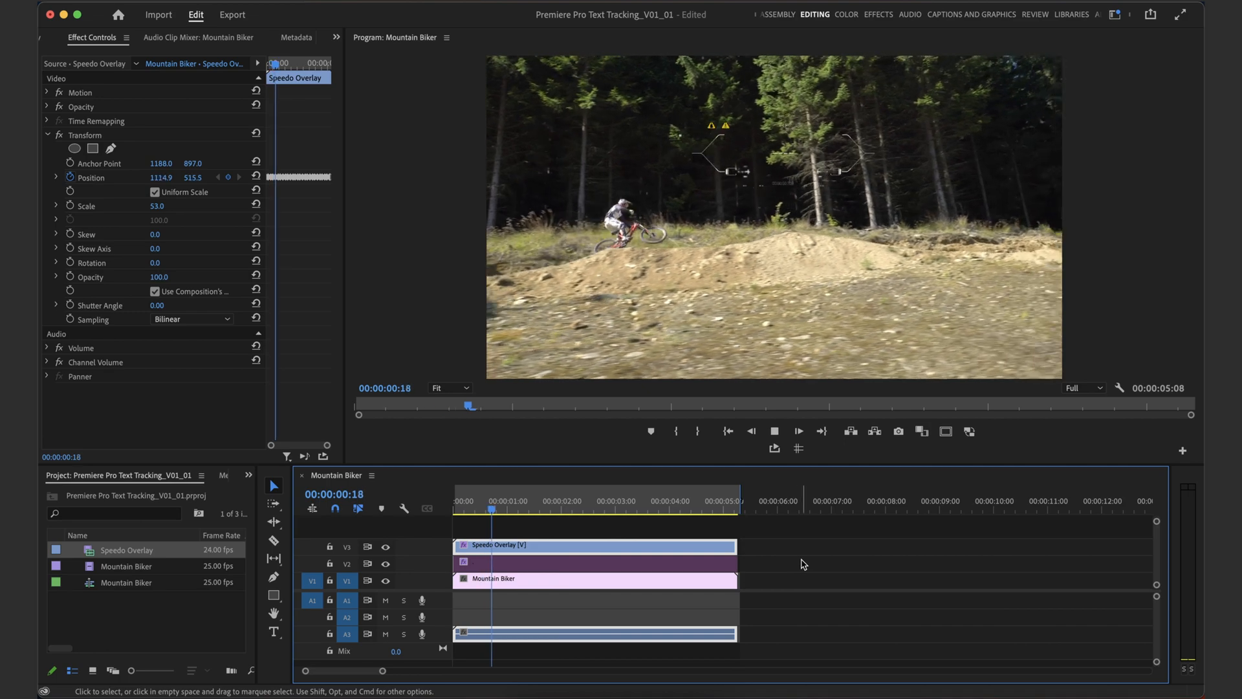
Nudge the overlay's Transform Position above the rider and set Shutter Angle to 180
click(601, 501)
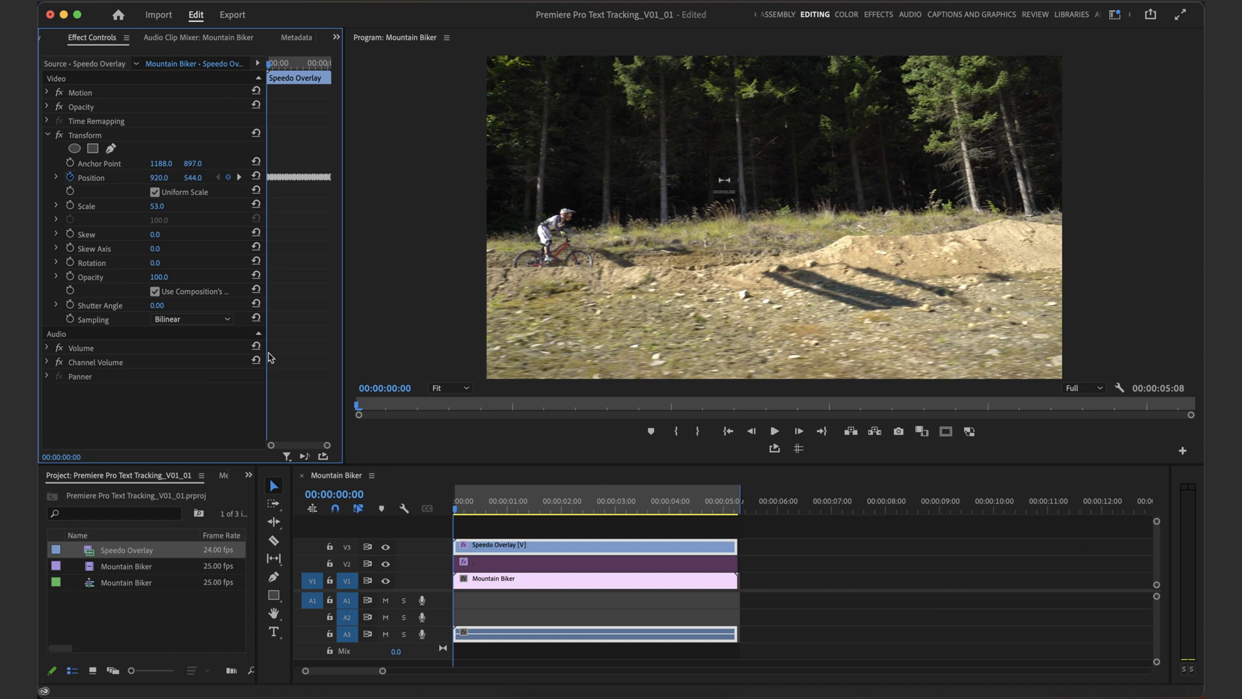
click(541, 501)
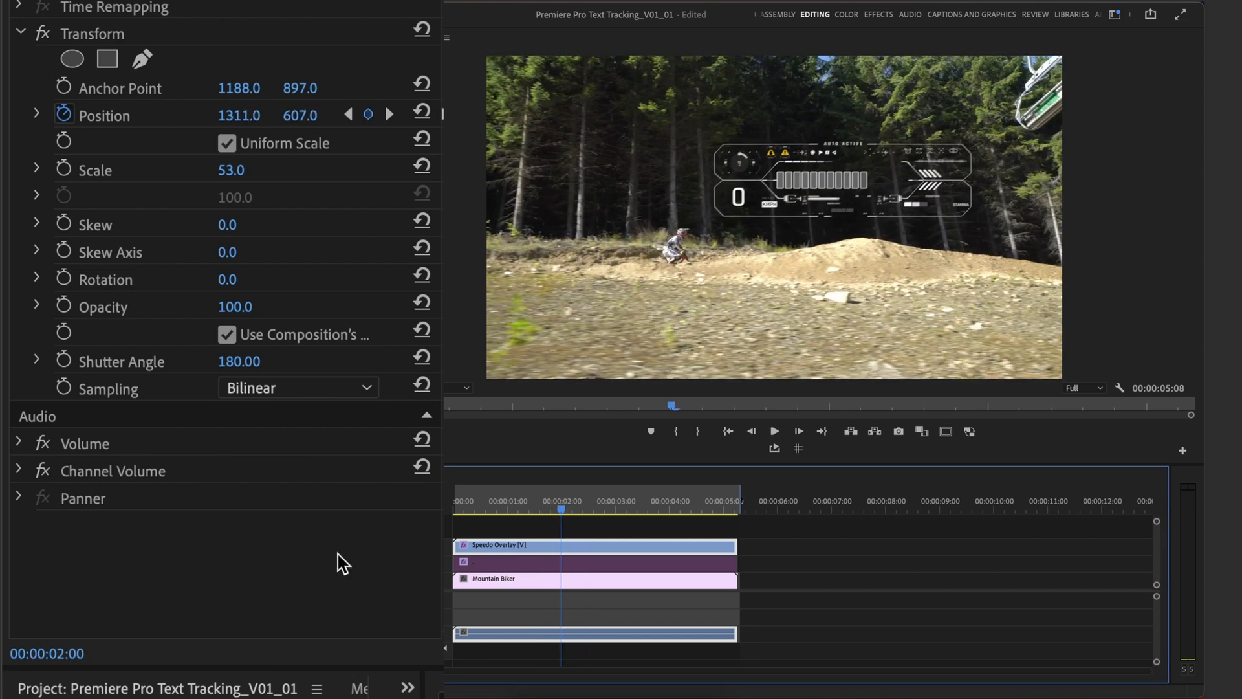
click(252, 361)
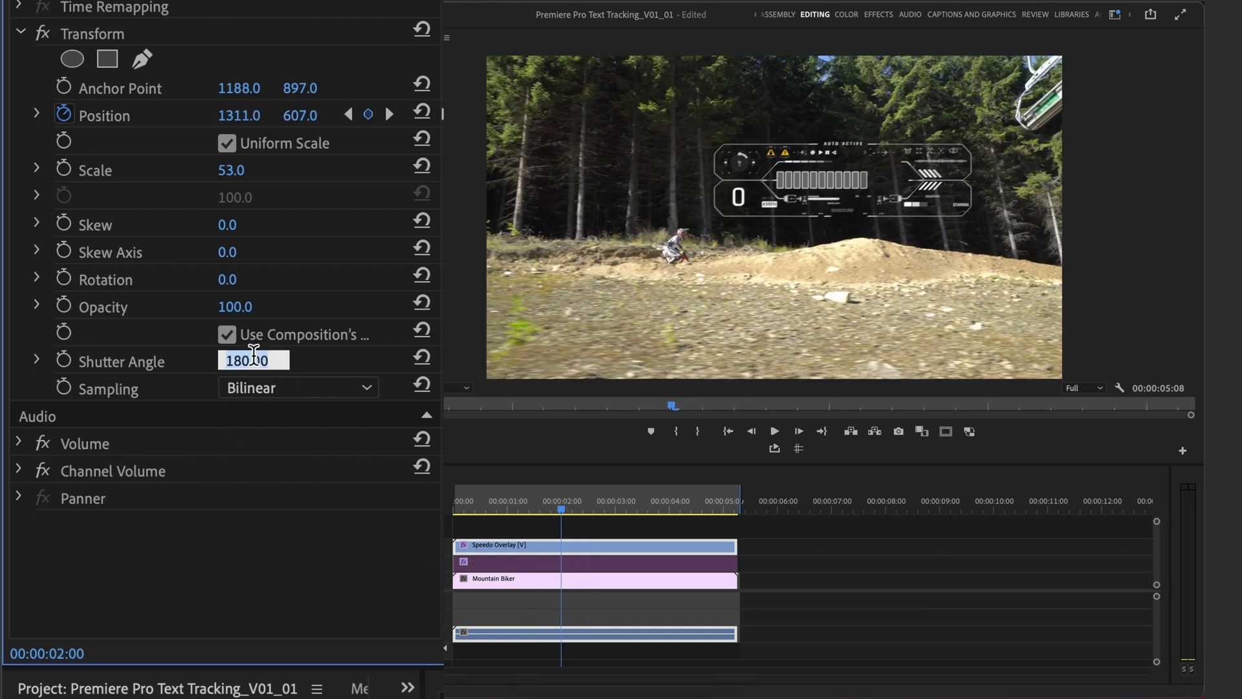